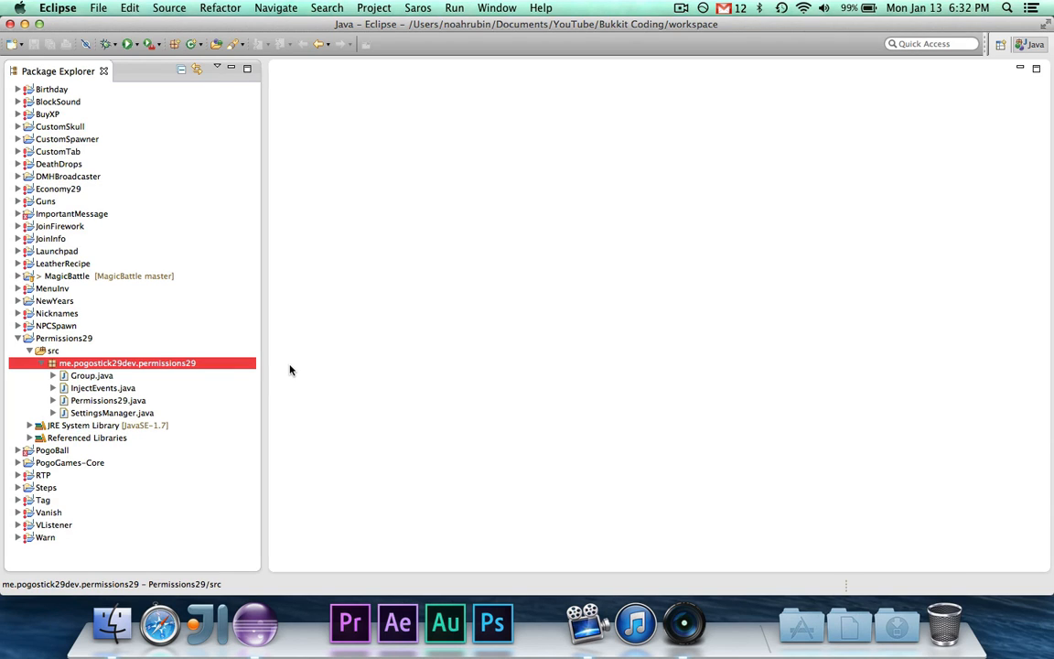
# Open Group.java from the Package Explorer and step through its constructor loading the permissions list
pyautogui.click(91, 376)
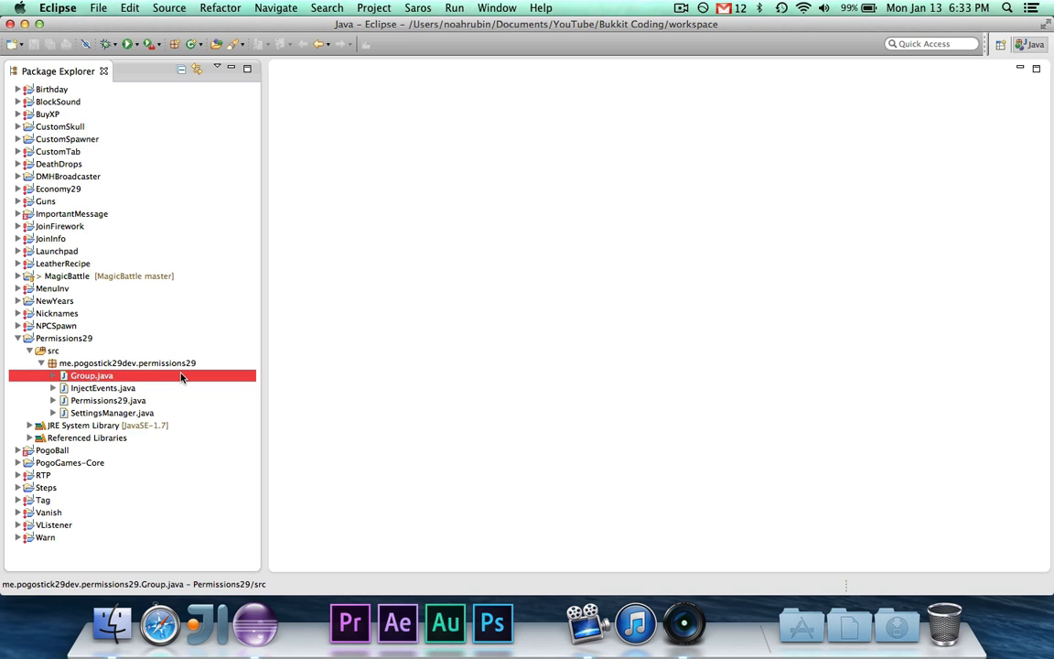
pyautogui.doubleClick(91, 375)
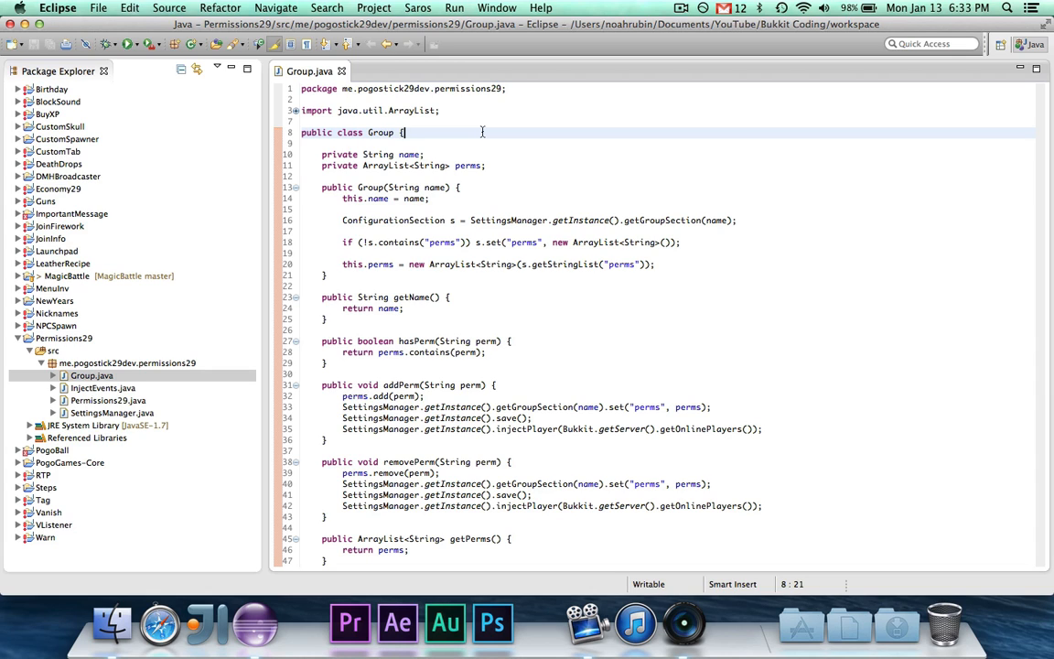
pyautogui.click(463, 187)
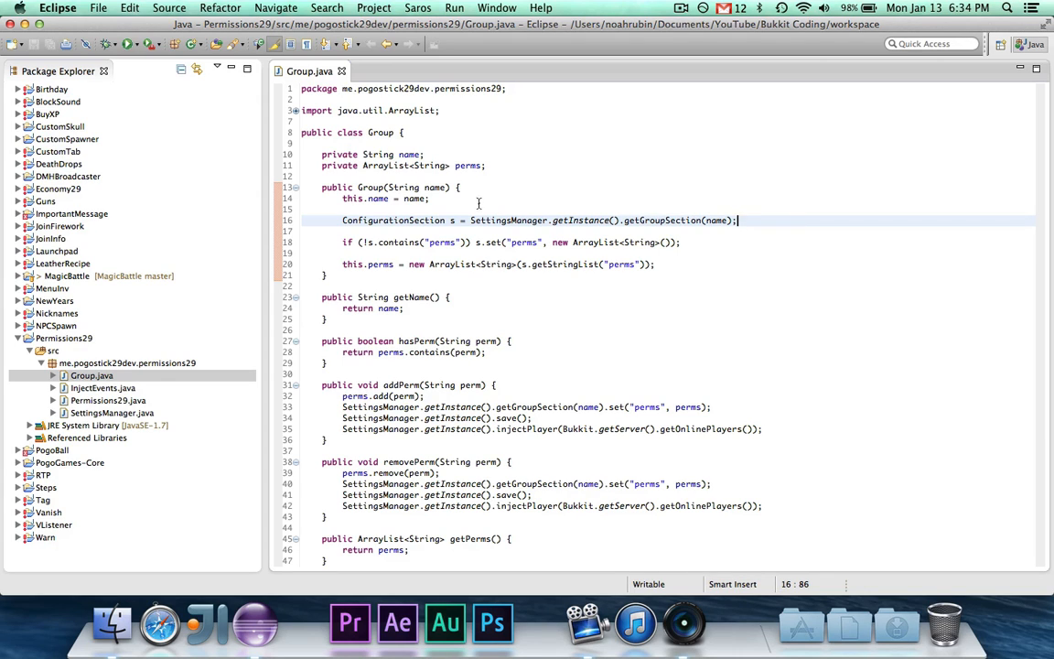
pyautogui.click(685, 242)
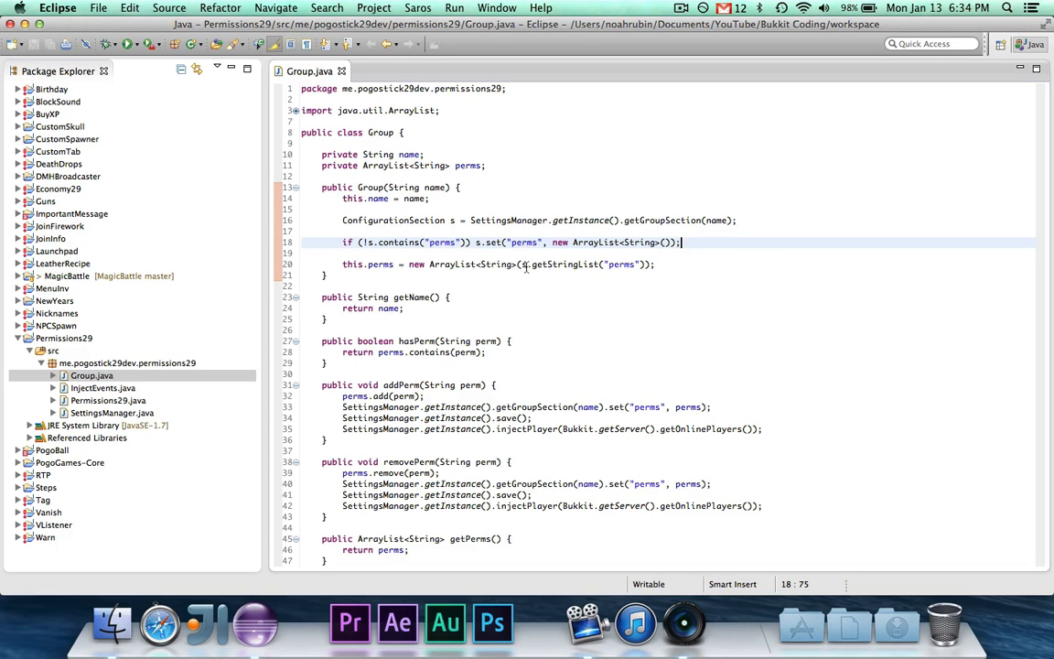
pyautogui.click(650, 263)
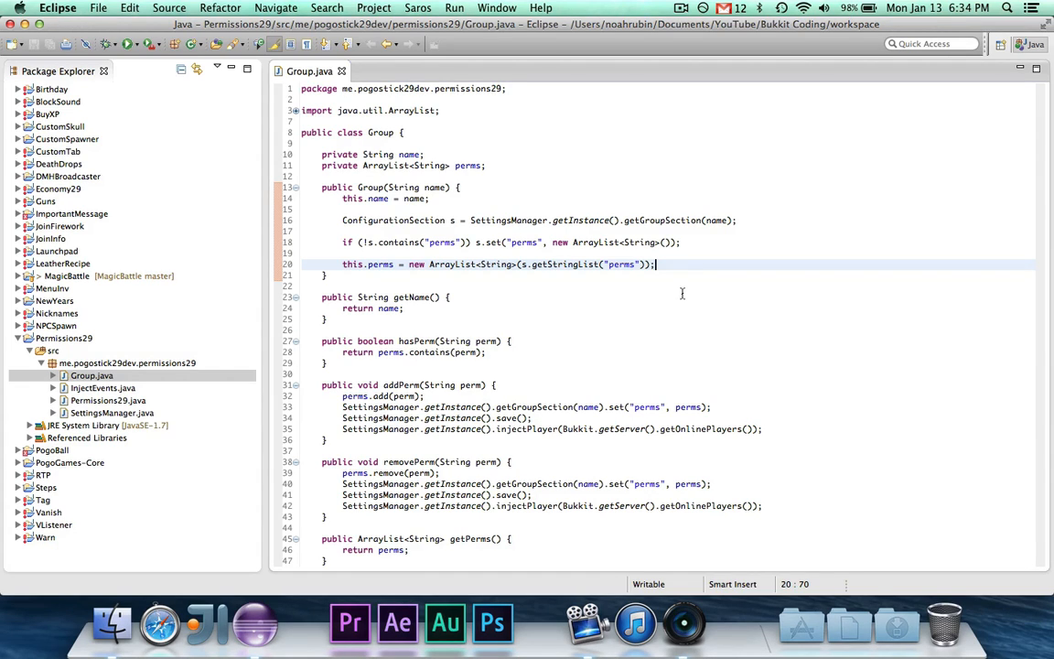
pyautogui.click(508, 297)
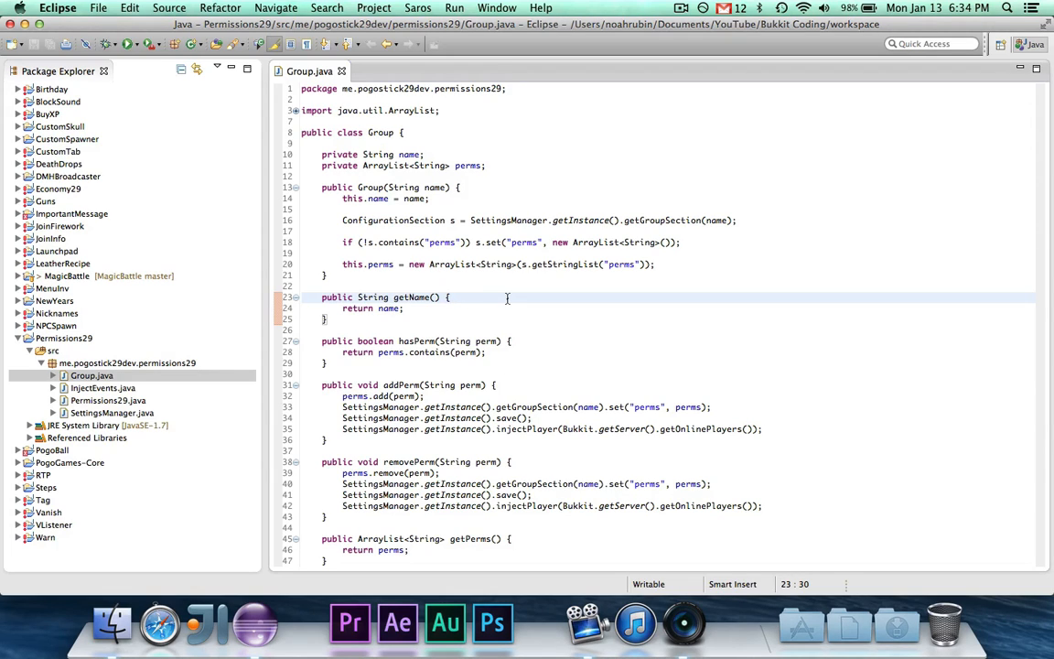
pyautogui.moveTo(520, 309)
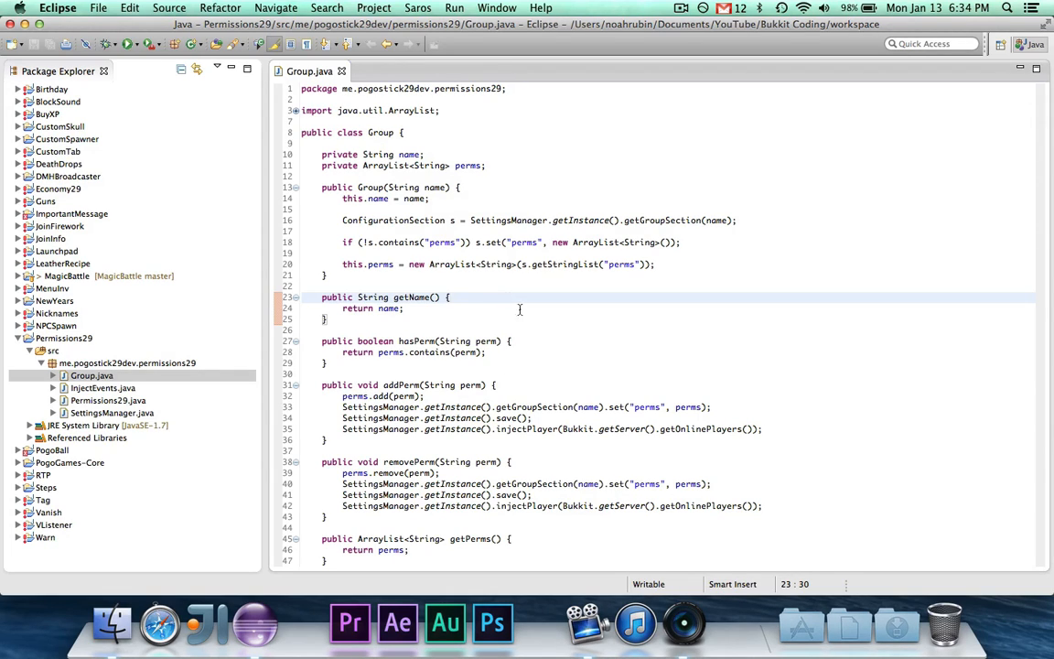
# Bring Group.java to addPerm and open SettingsManager.java in a new editor tab
pyautogui.click(497, 373)
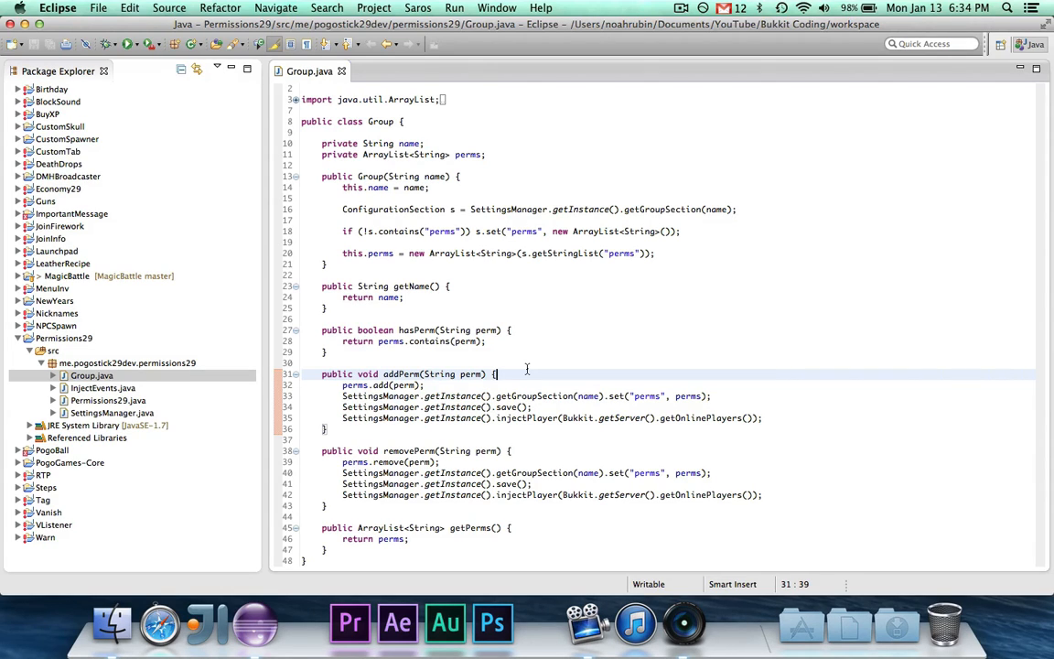
pyautogui.moveTo(717, 410)
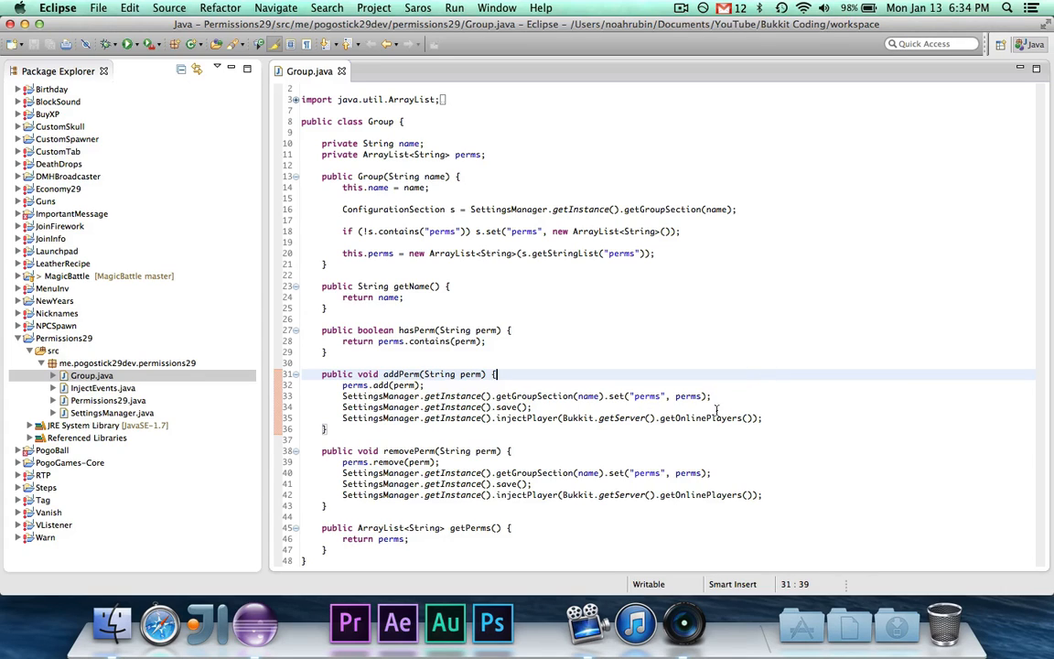
pyautogui.moveTo(642, 390)
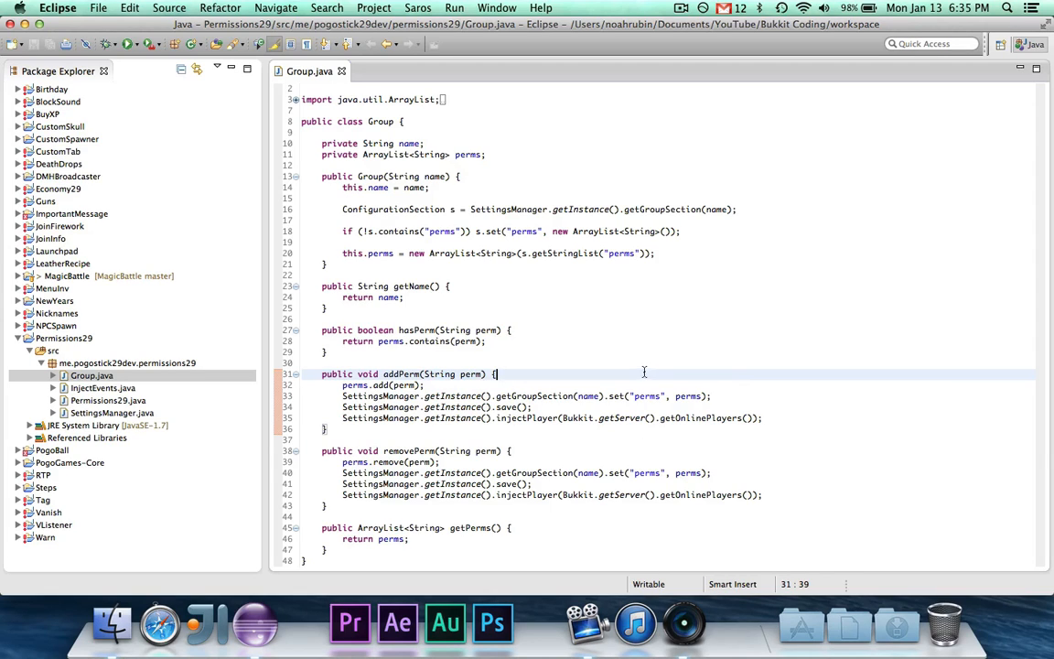
pyautogui.moveTo(424, 406)
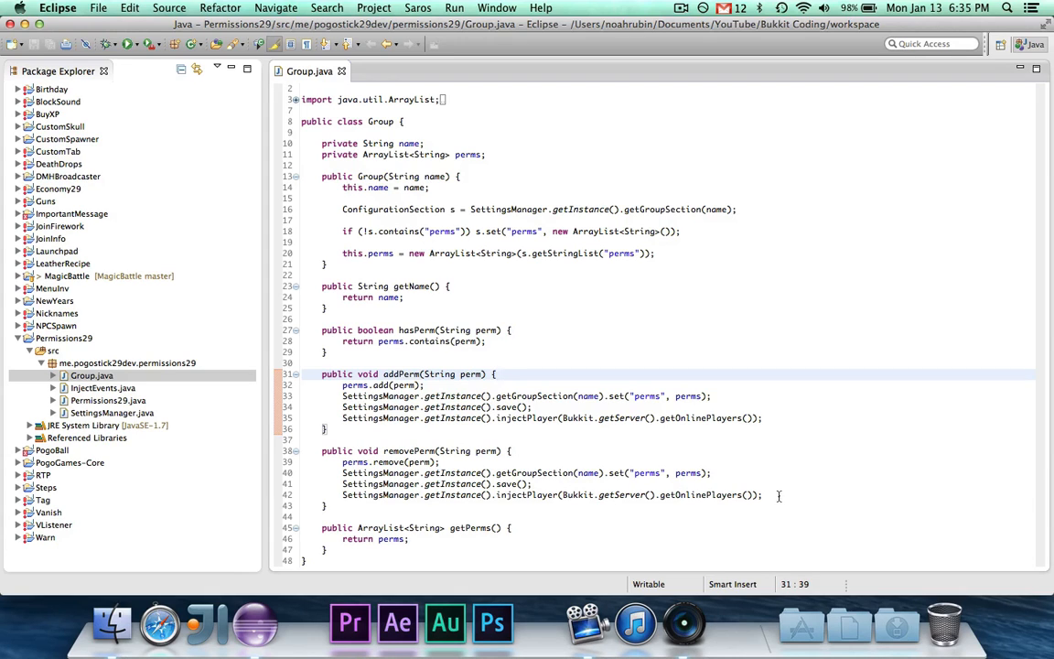
pyautogui.click(764, 494)
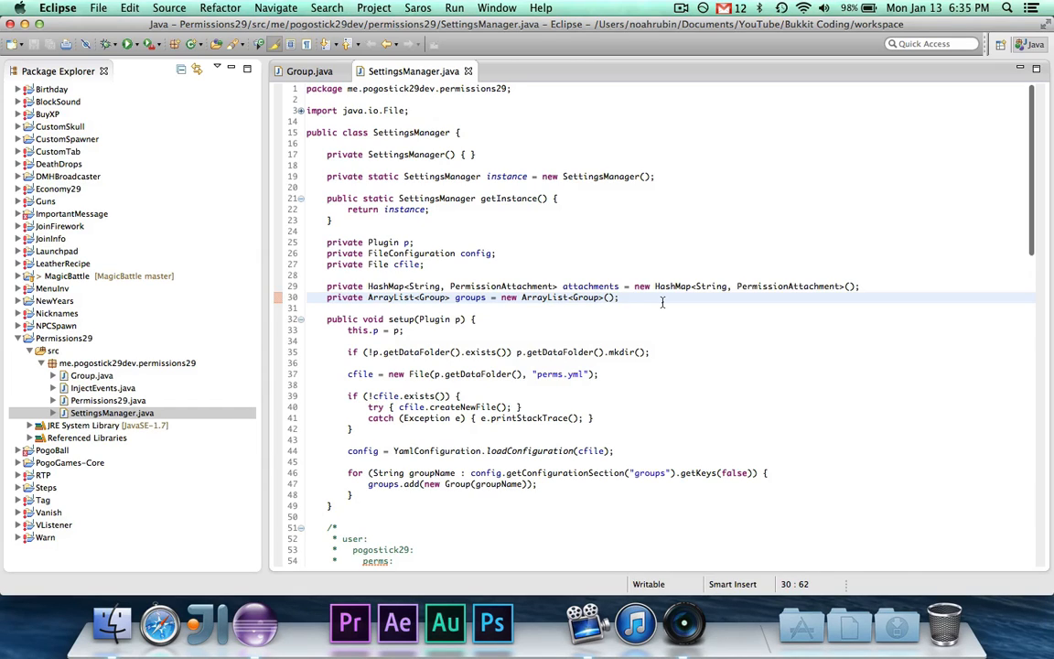
pyautogui.scroll(-3)
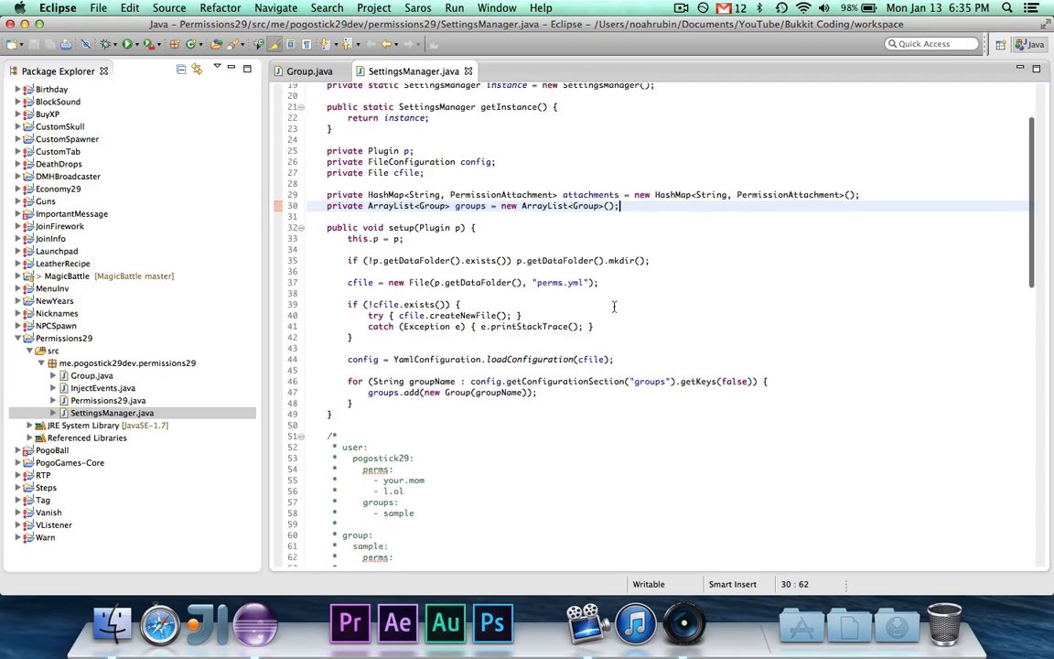
pyautogui.scroll(-3)
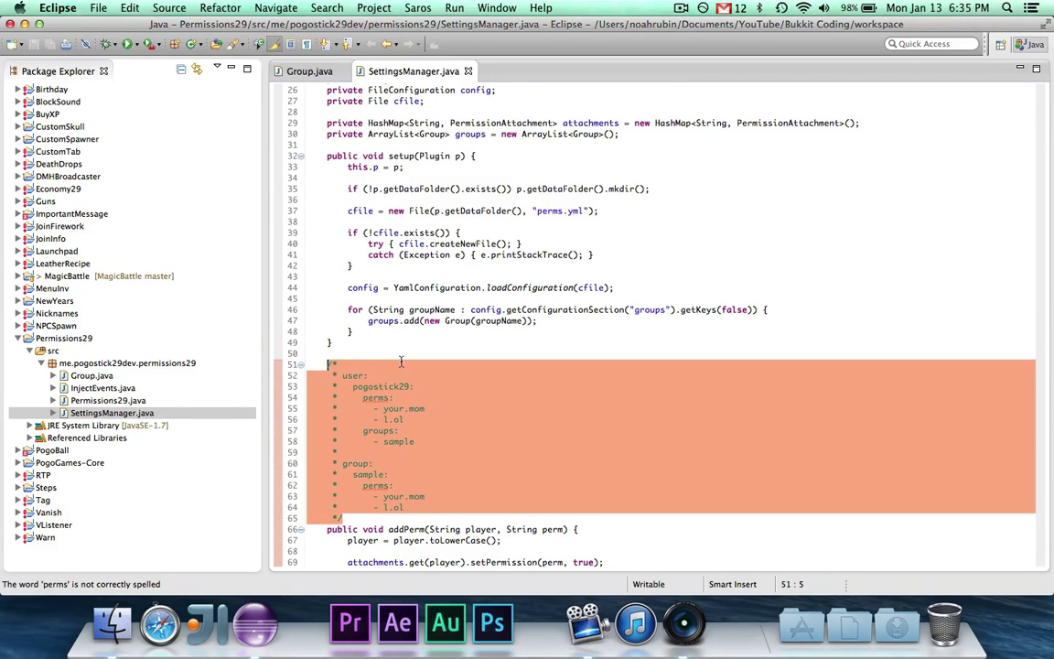
pyautogui.click(401, 364)
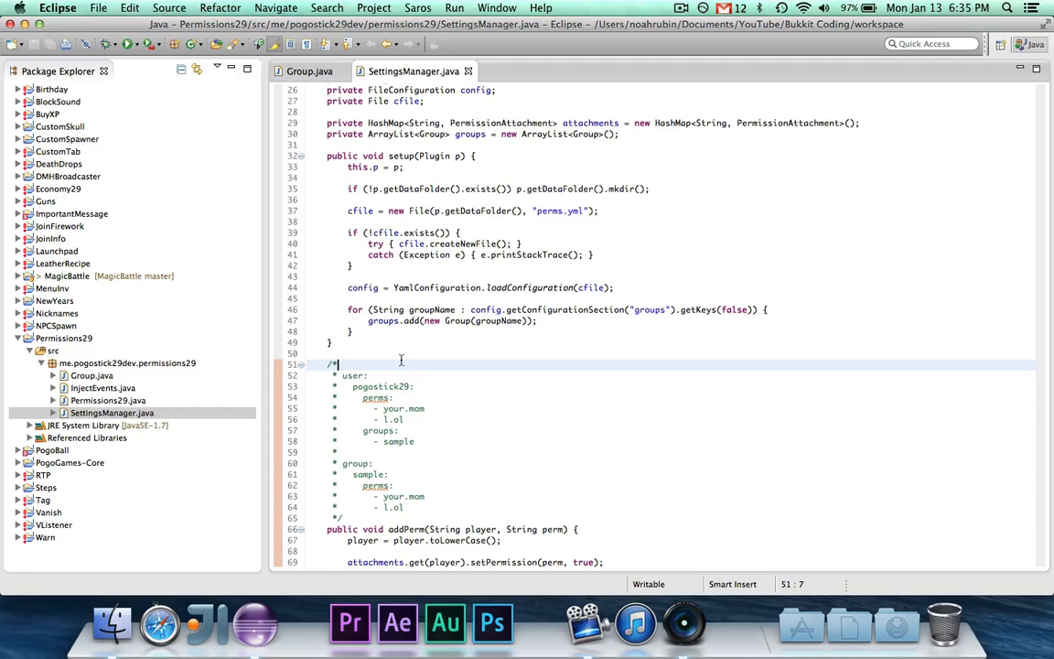
pyautogui.moveTo(370, 383)
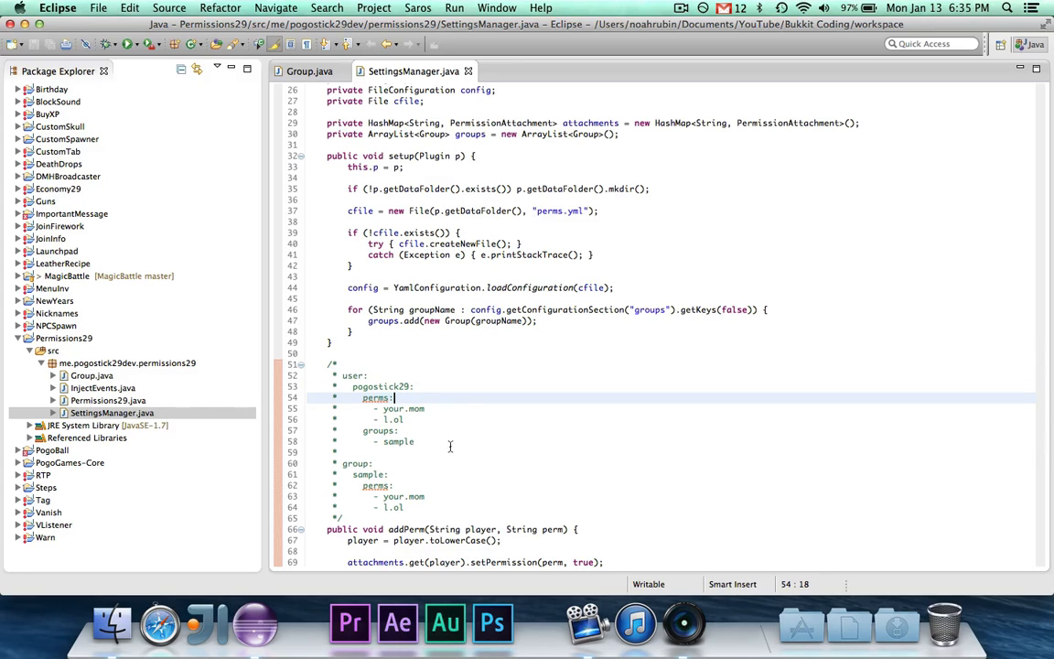
pyautogui.moveTo(370, 456)
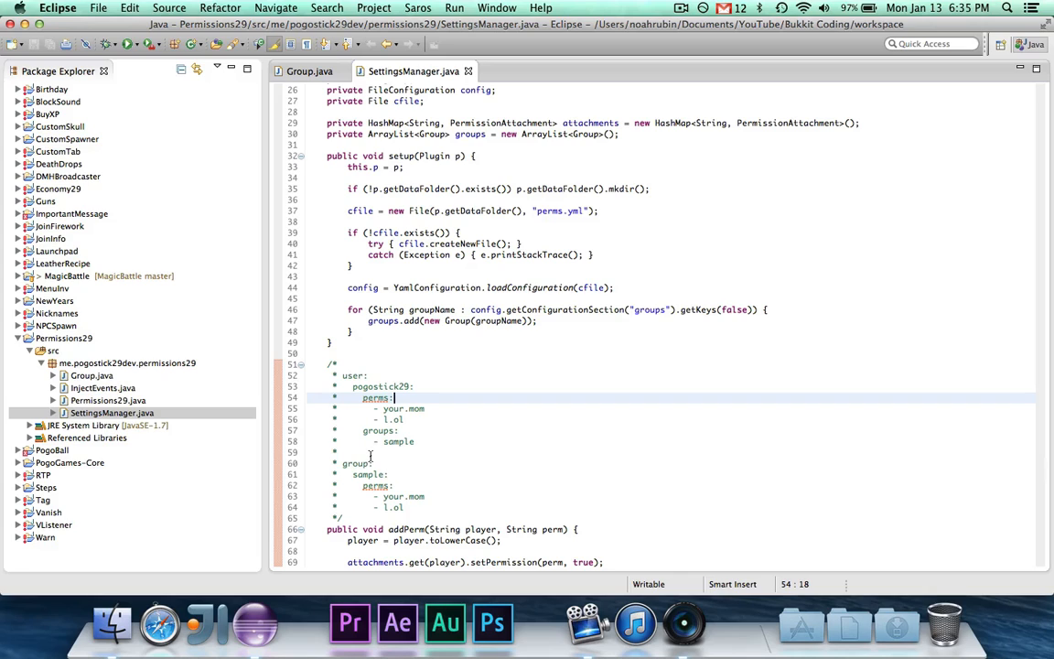
pyautogui.moveTo(443, 474)
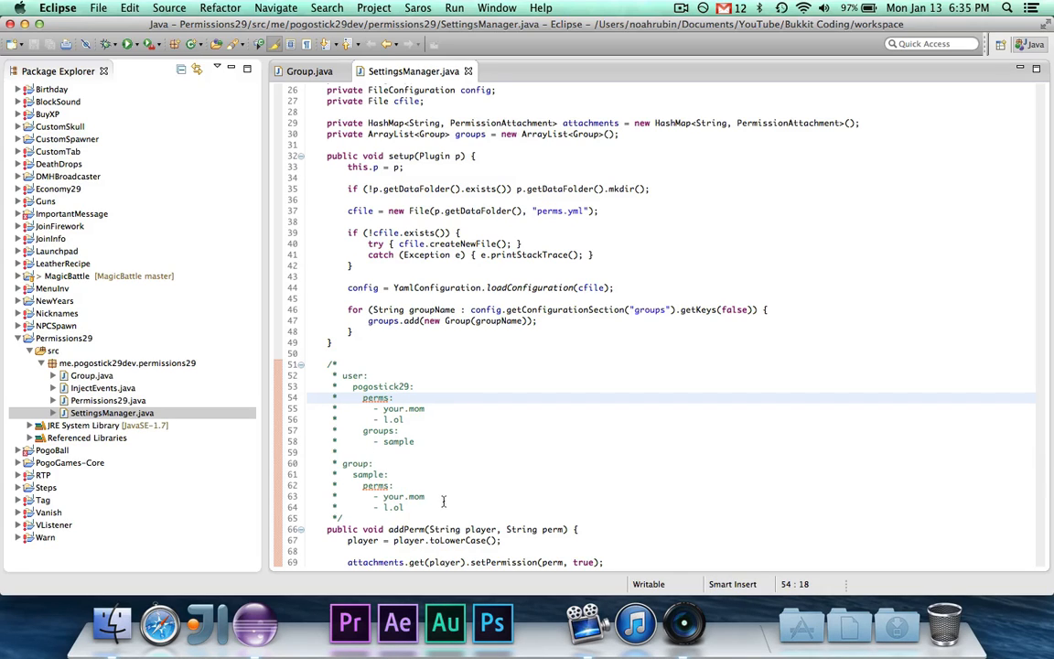
pyautogui.click(443, 507)
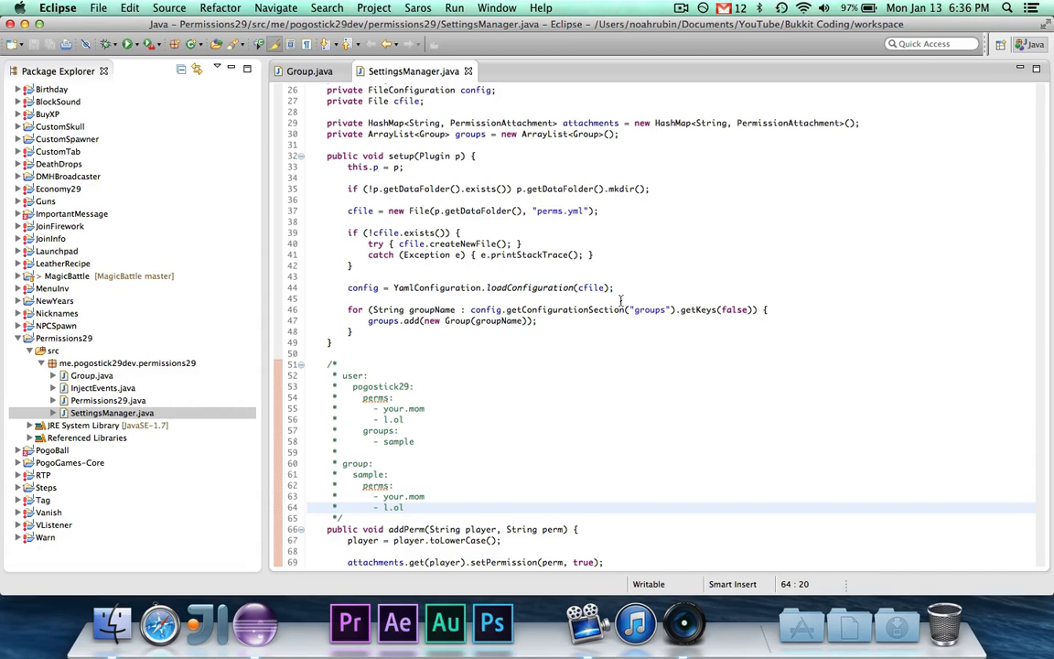
pyautogui.moveTo(667, 315)
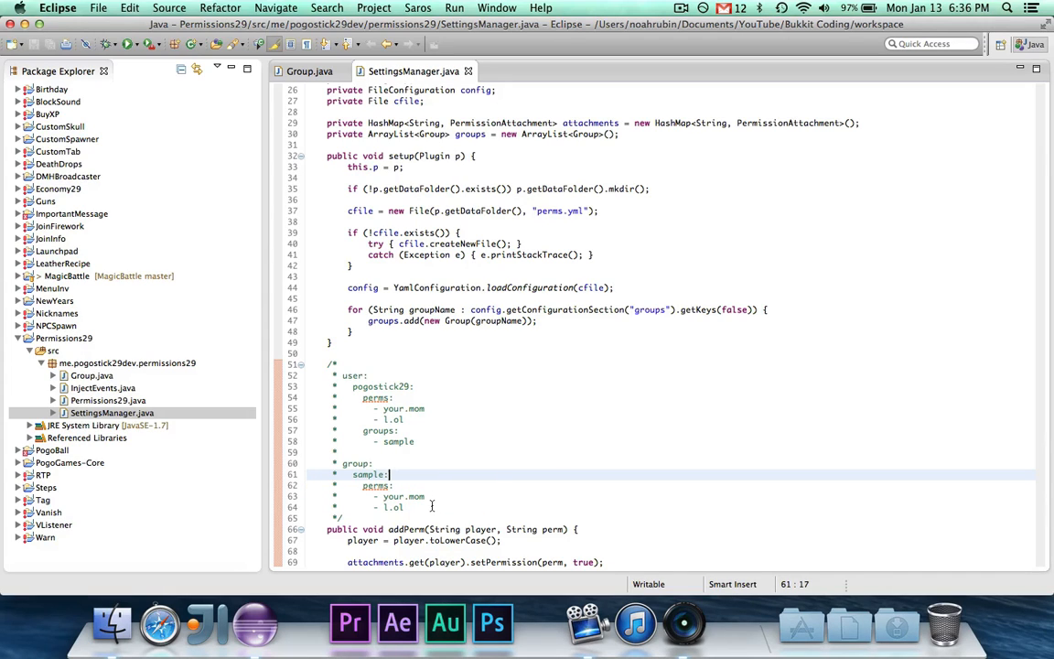
pyautogui.moveTo(721, 322)
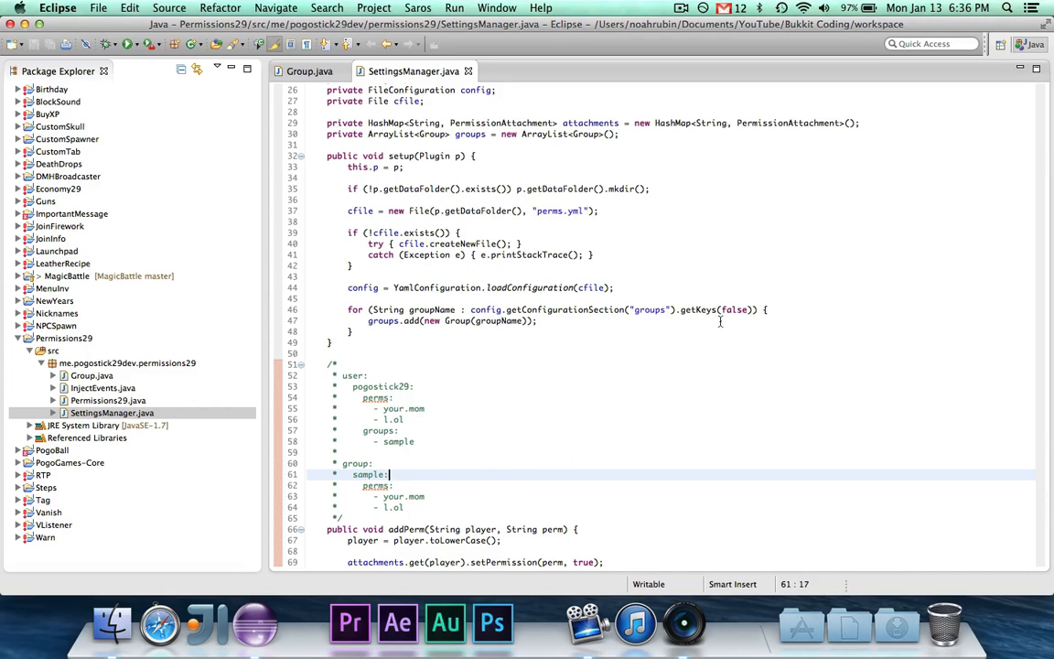
pyautogui.click(758, 321)
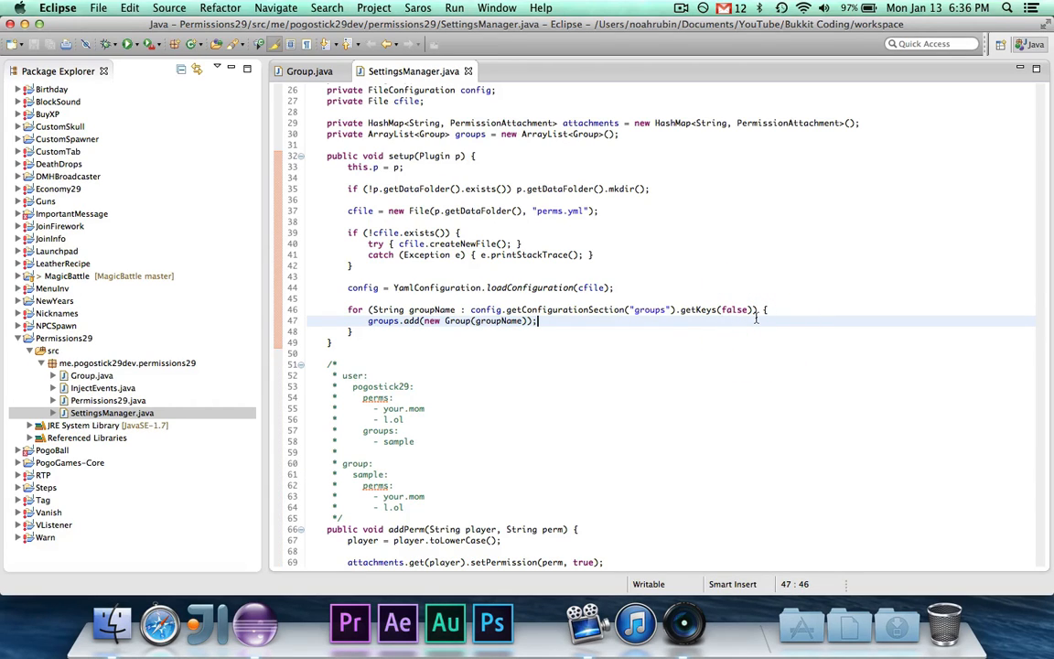
pyautogui.moveTo(463, 437)
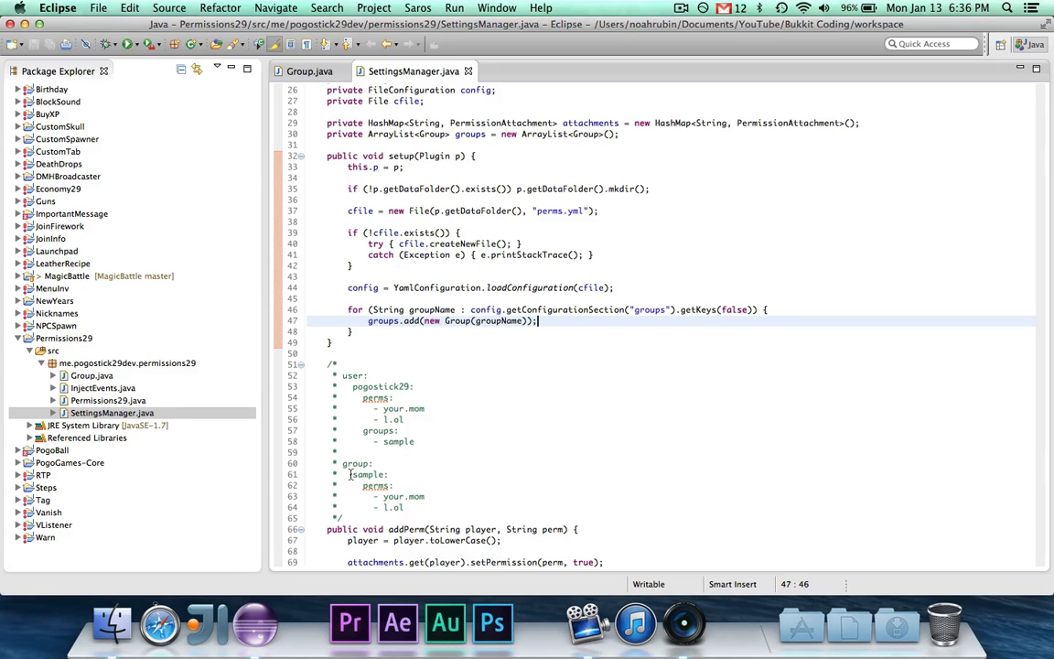
pyautogui.doubleClick(375, 487)
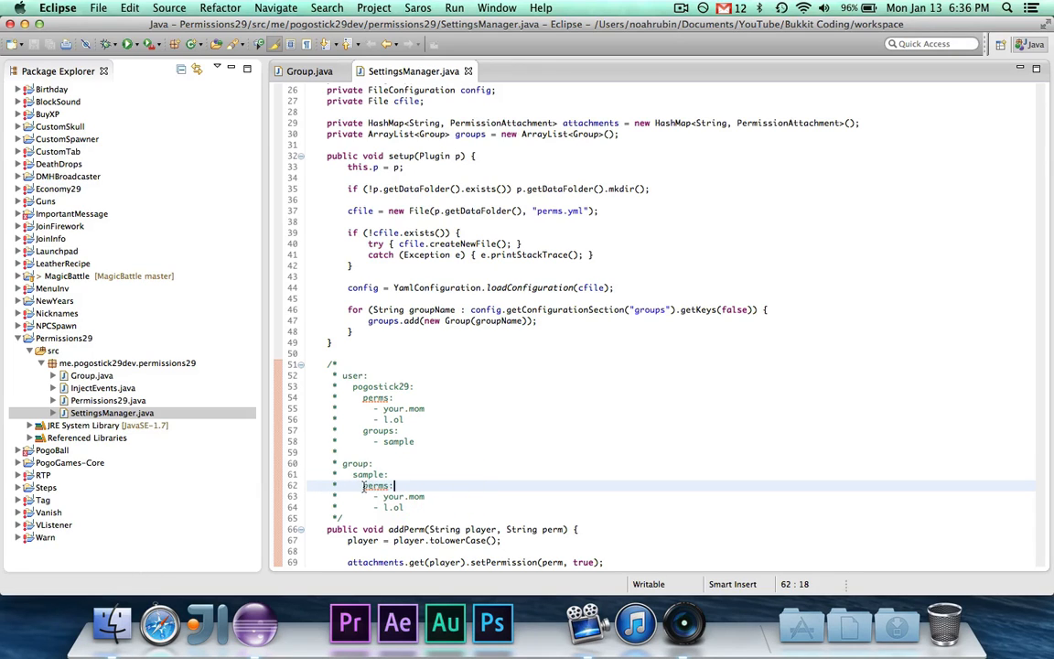
pyautogui.doubleClick(403, 496)
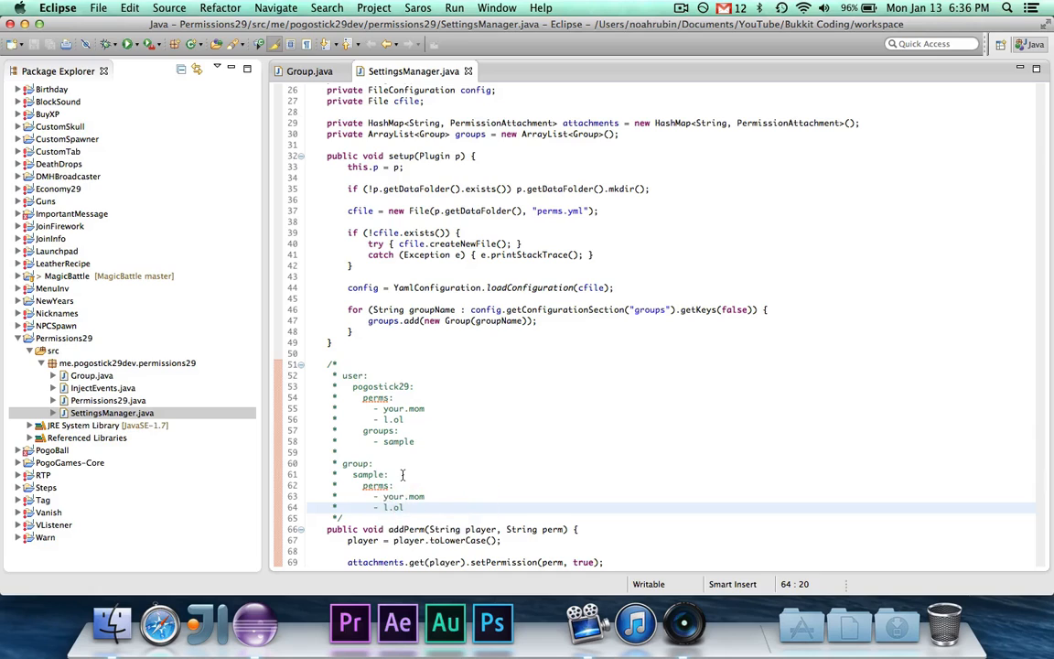
pyautogui.click(388, 474)
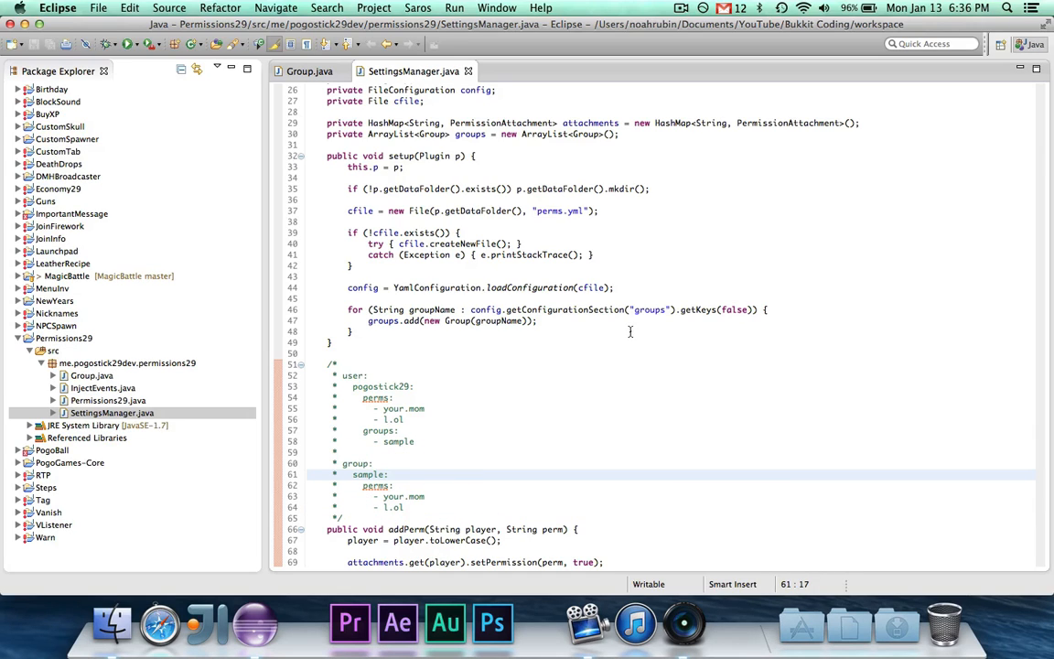
pyautogui.moveTo(490, 348)
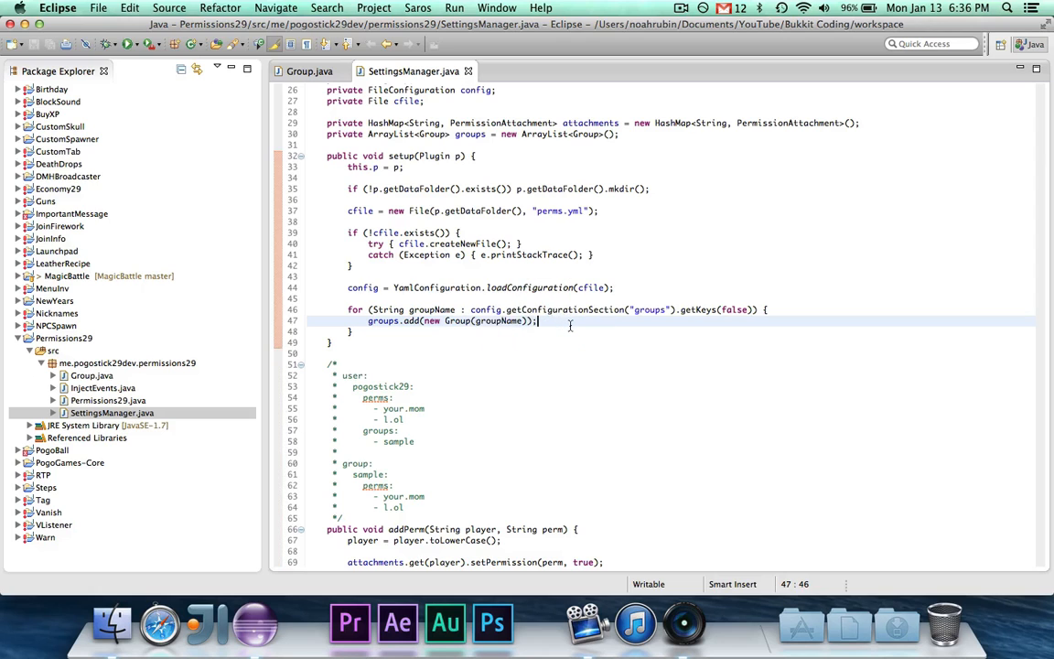
pyautogui.scroll(-3)
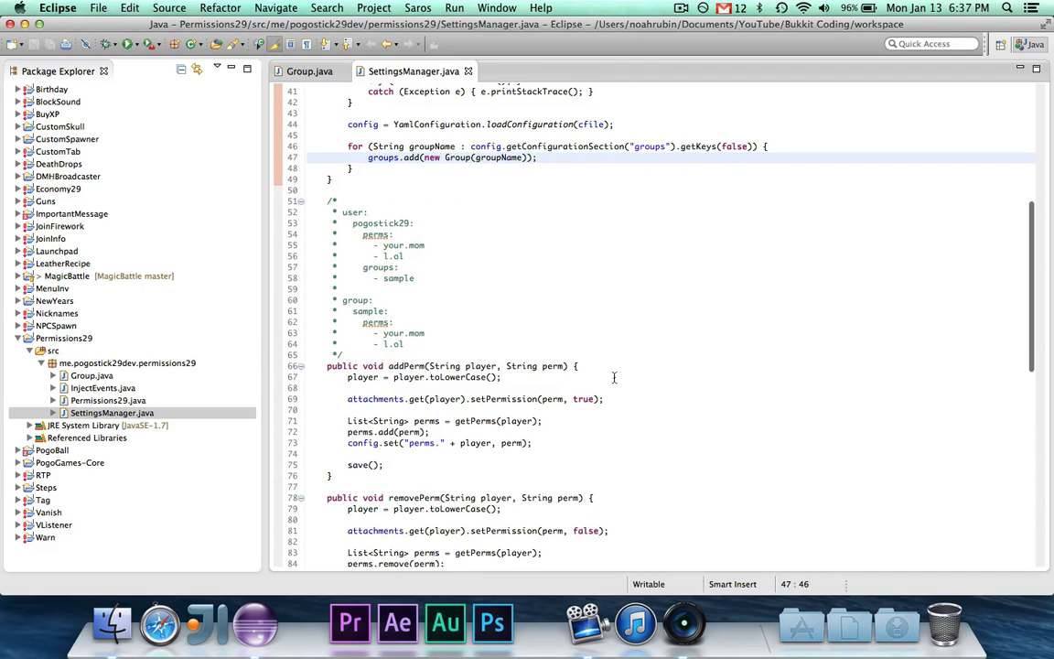
pyautogui.scroll(-3)
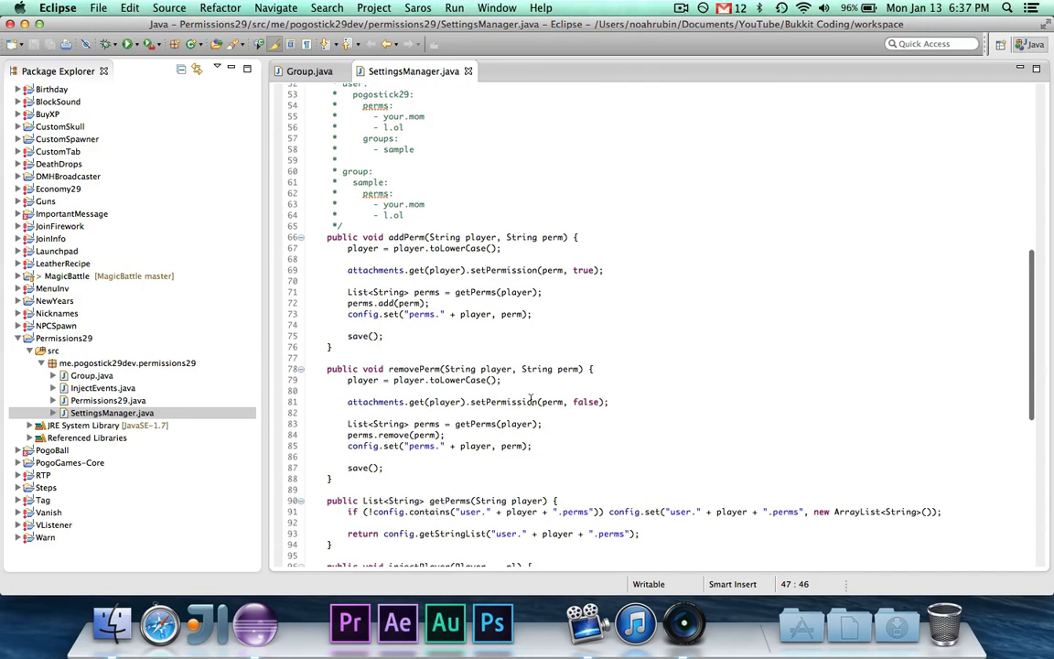
pyautogui.scroll(-3)
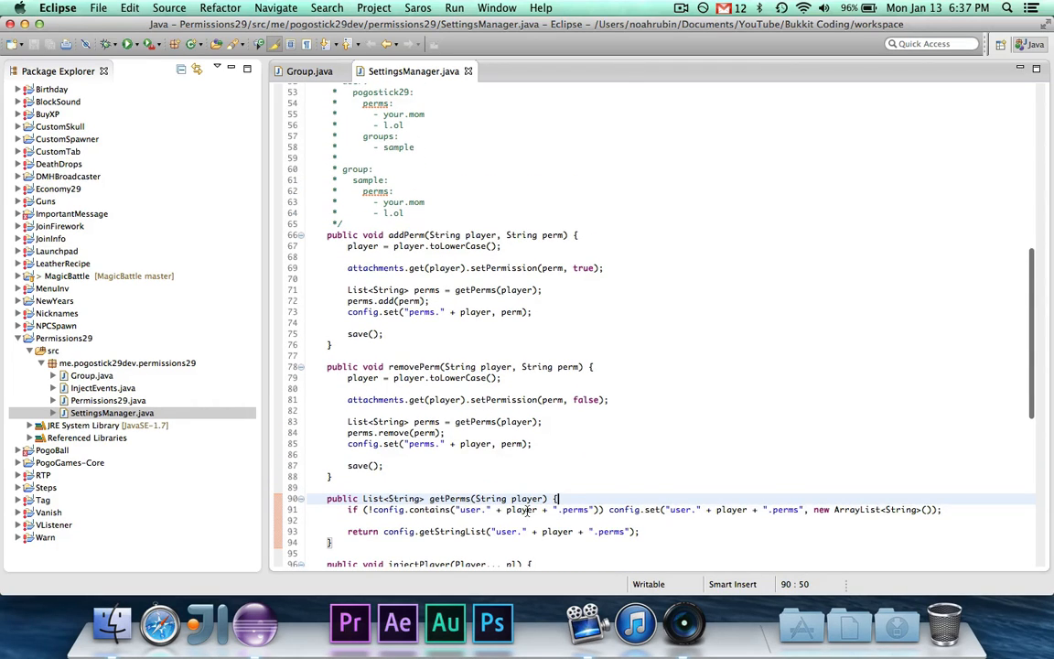
pyautogui.scroll(3)
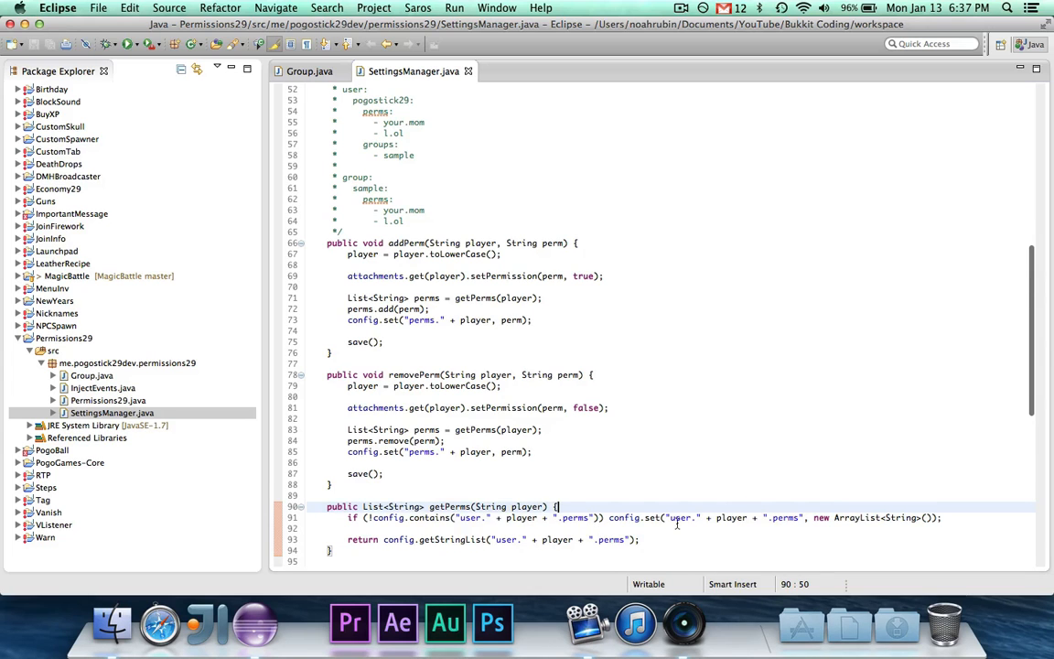
pyautogui.scroll(-3)
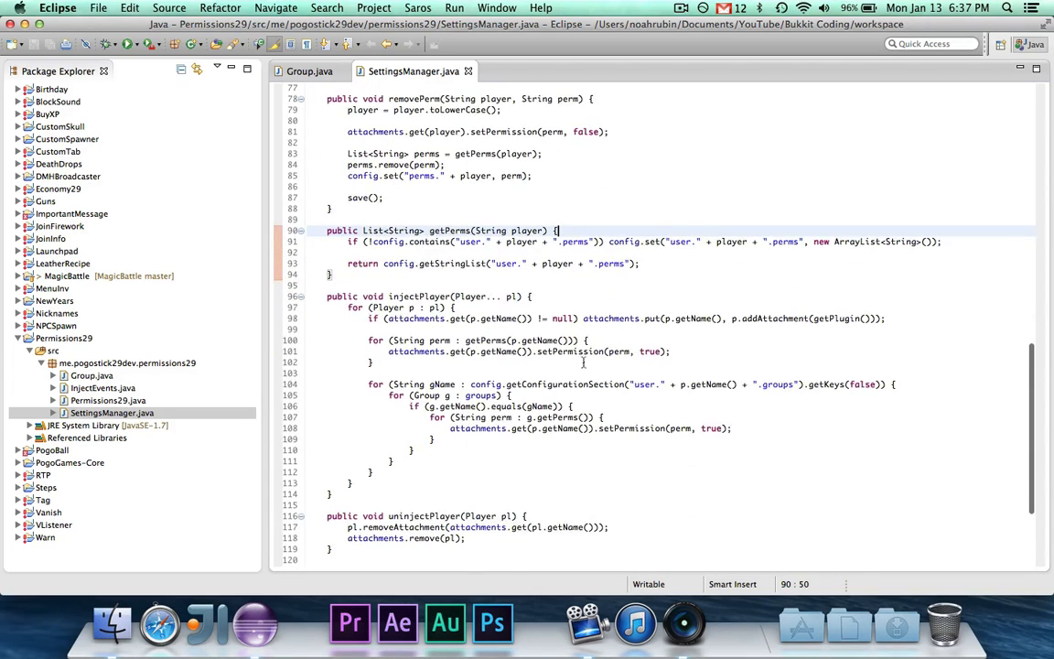
pyautogui.scroll(-3)
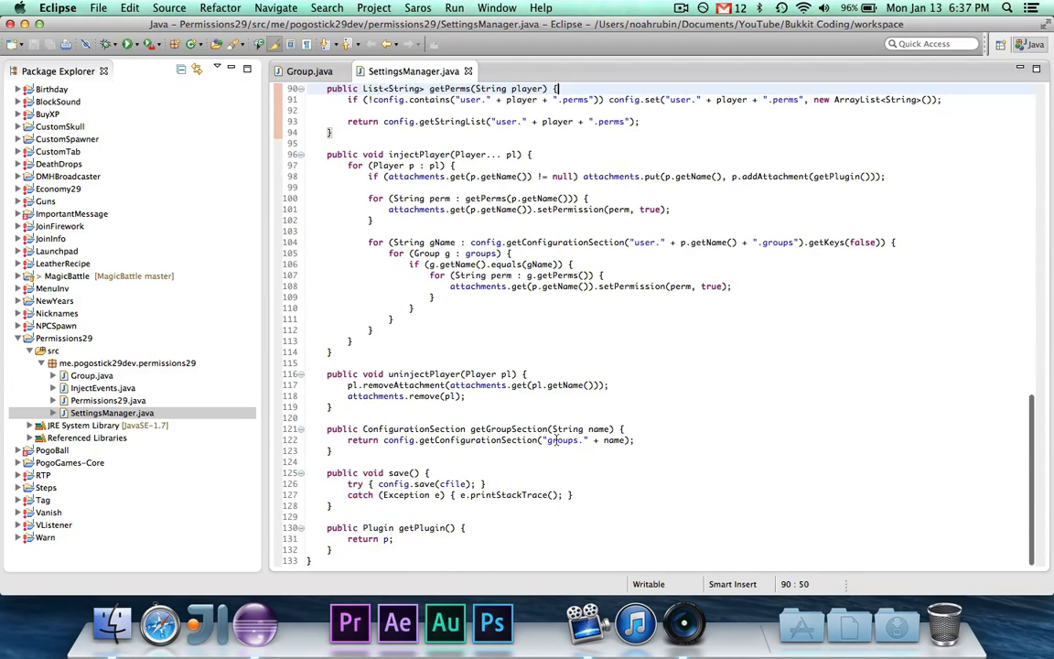
pyautogui.scroll(3)
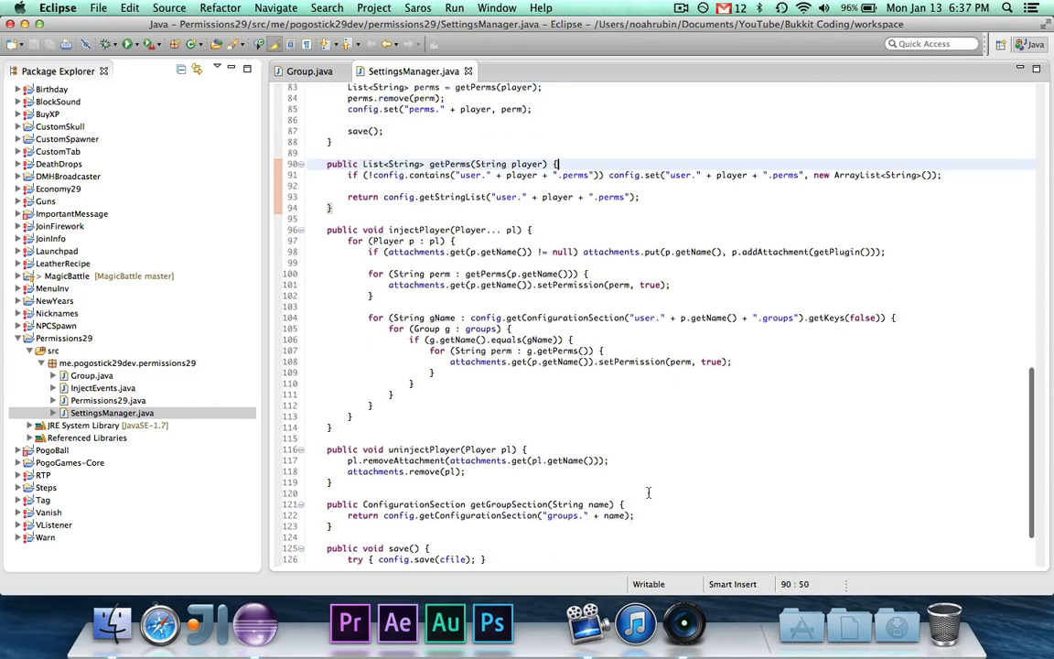
pyautogui.scroll(-3)
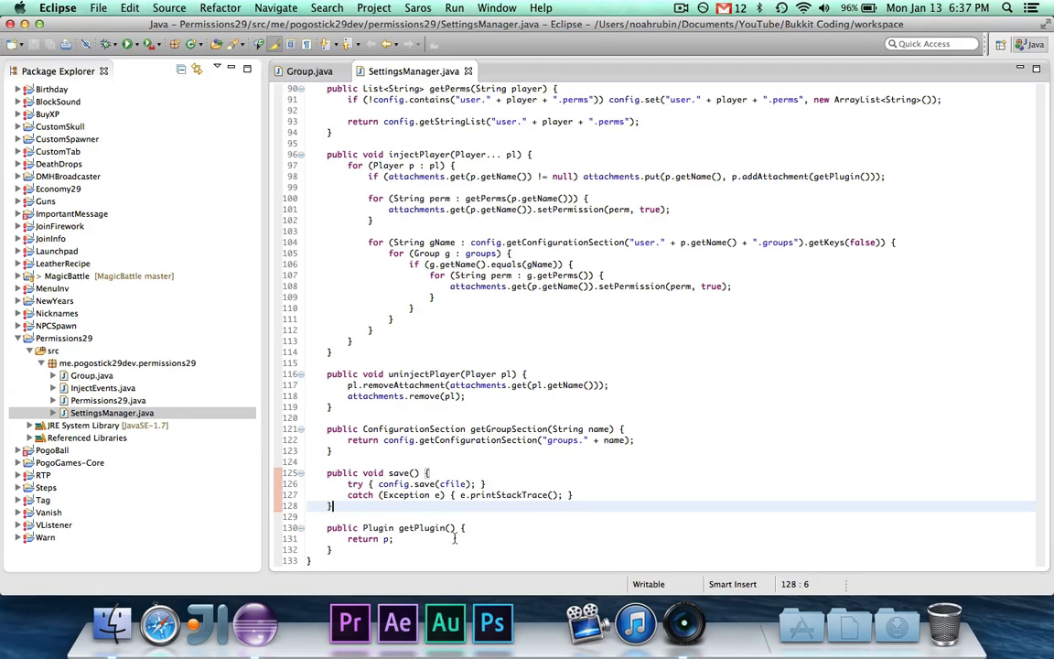
pyautogui.moveTo(527, 507)
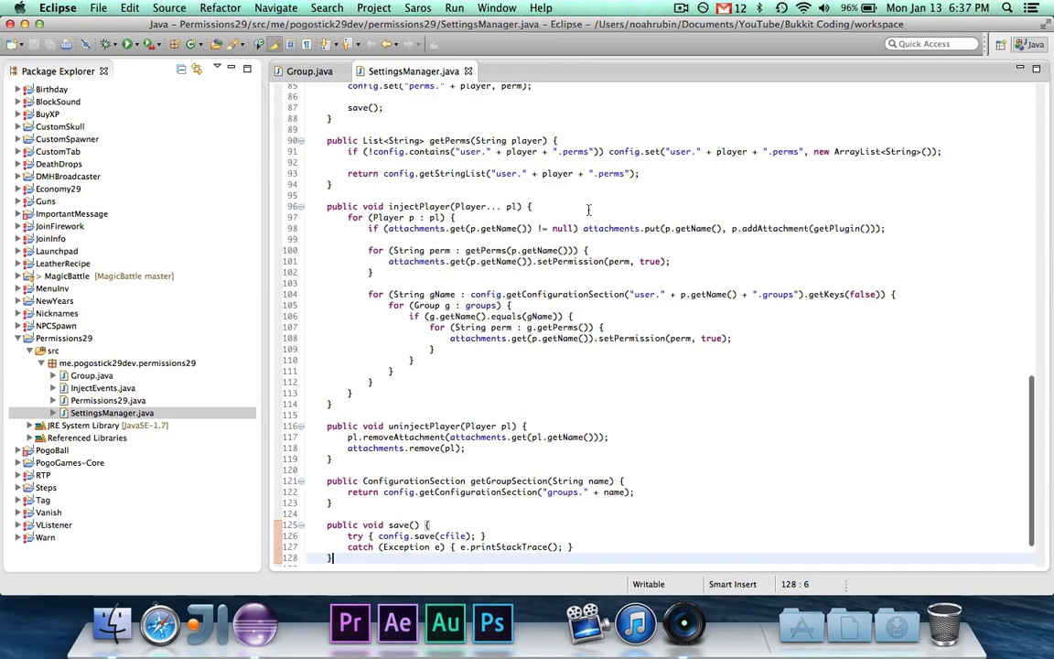
pyautogui.click(587, 205)
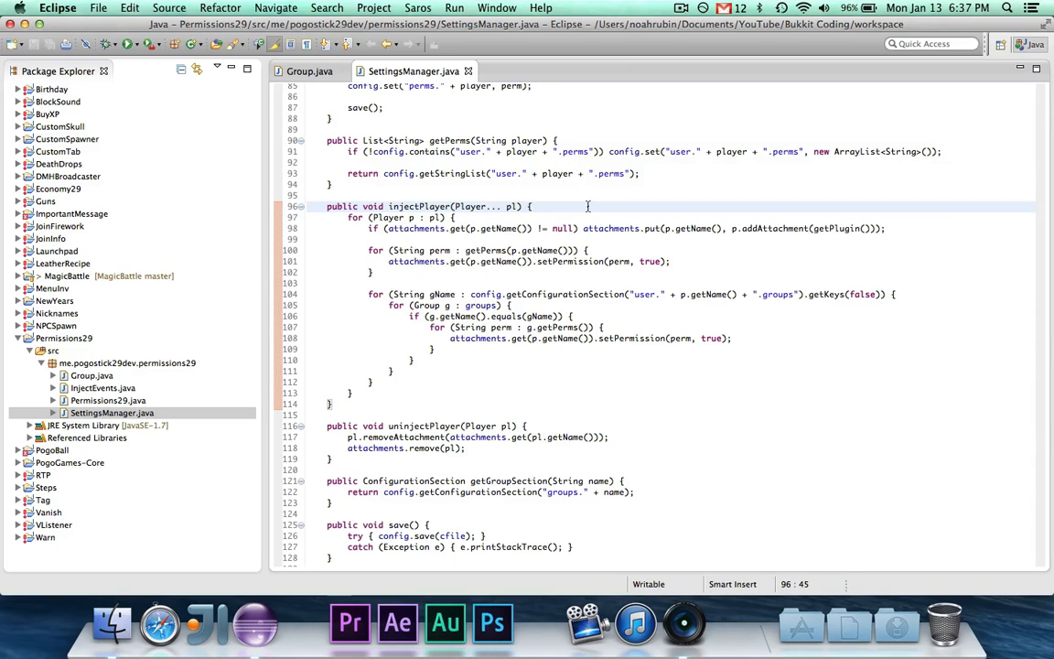
pyautogui.moveTo(494, 205)
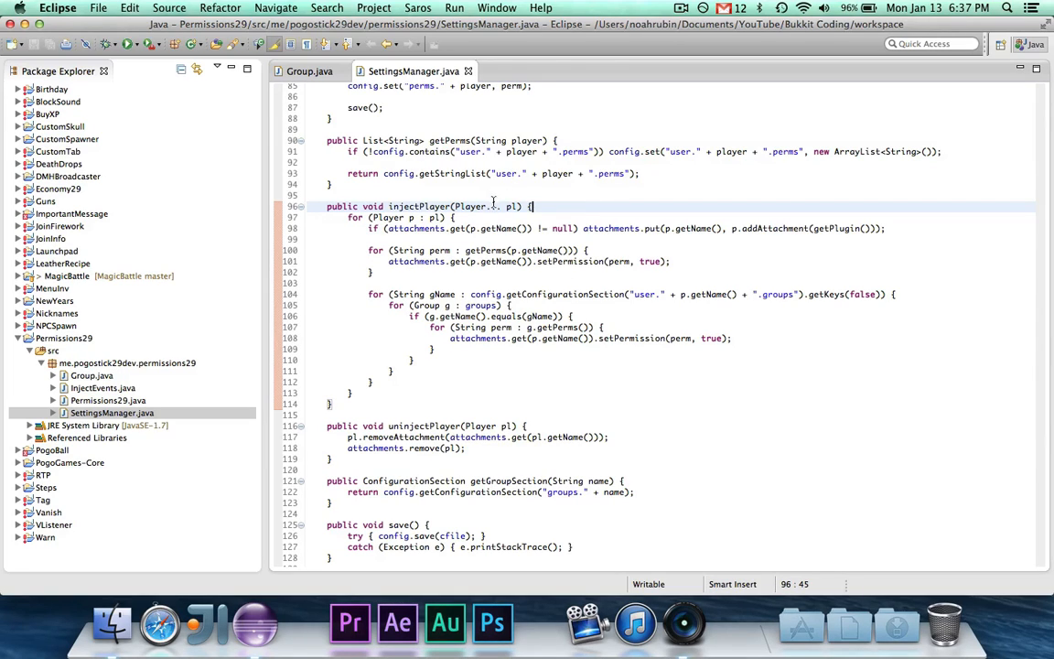
pyautogui.write('// Player[],')
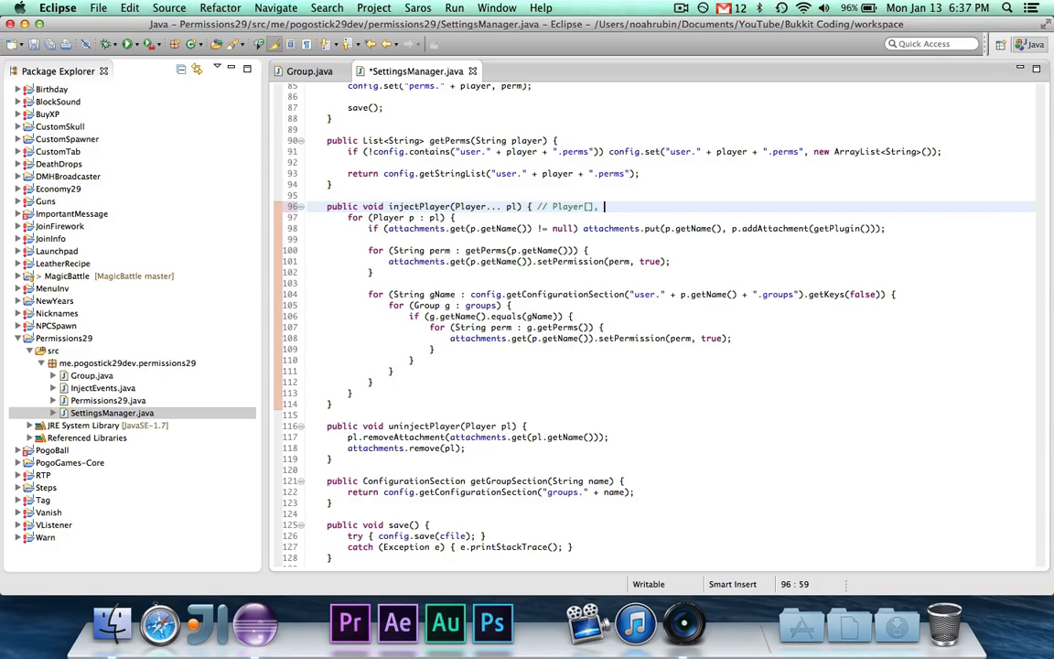
pyautogui.write('ArrayList<Player>')
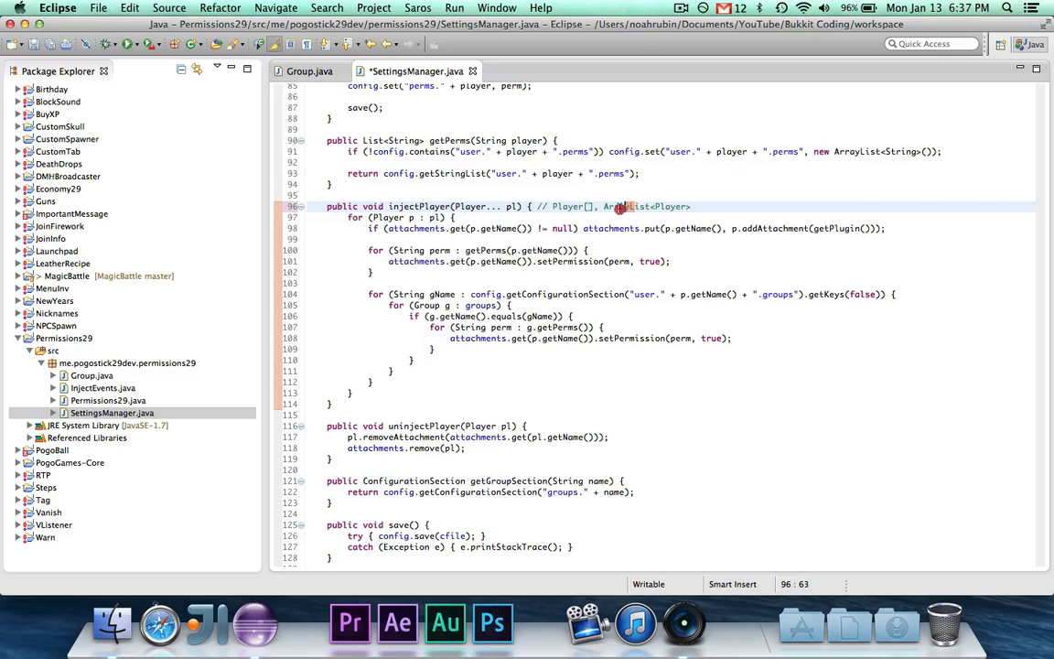
pyautogui.write('List<Player>')
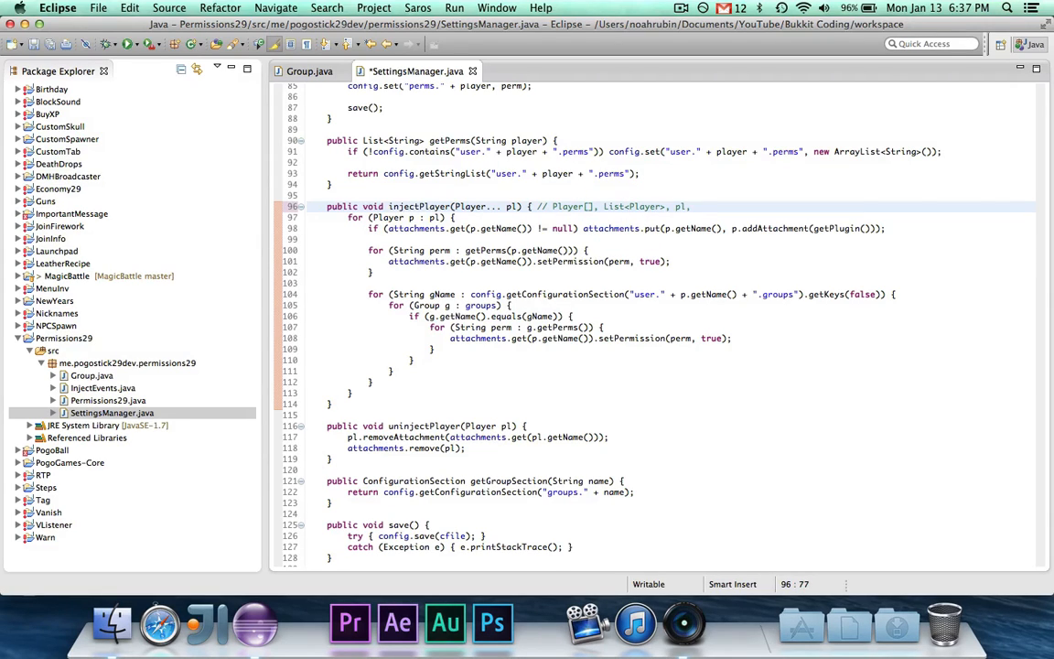
pyautogui.write(', p2, p3')
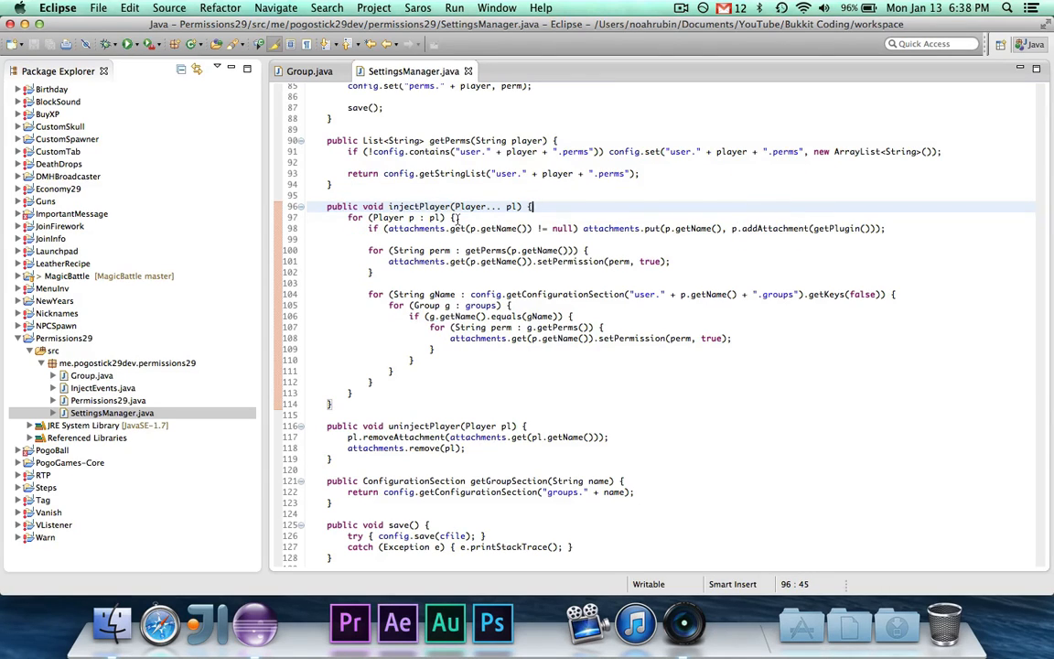
pyautogui.click(429, 226)
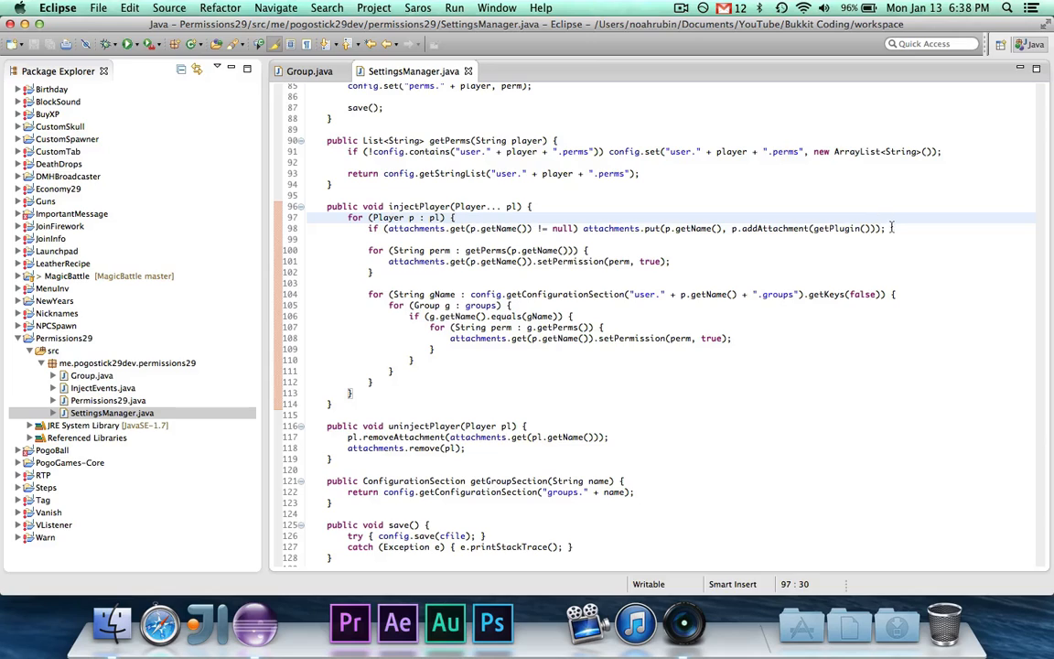
pyautogui.click(893, 227)
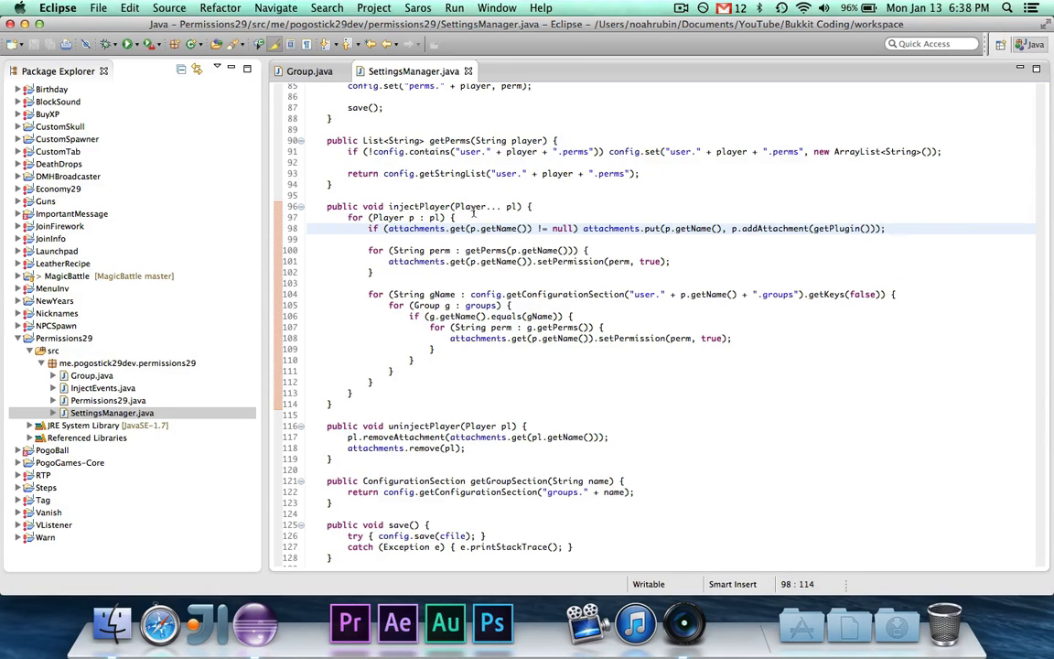
pyautogui.click(587, 249)
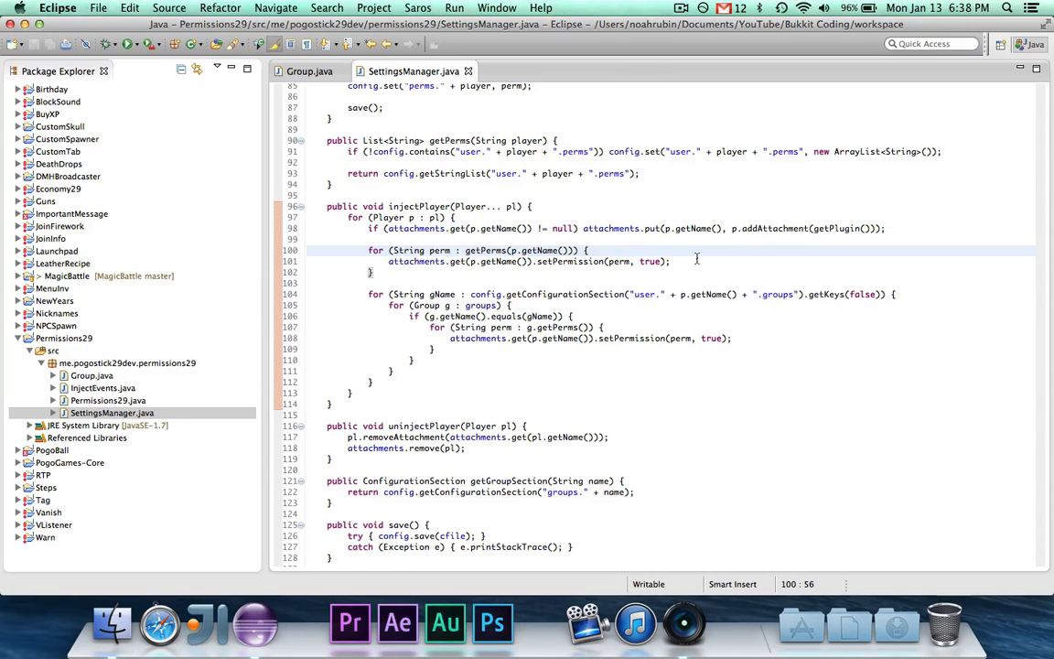
pyautogui.click(659, 260)
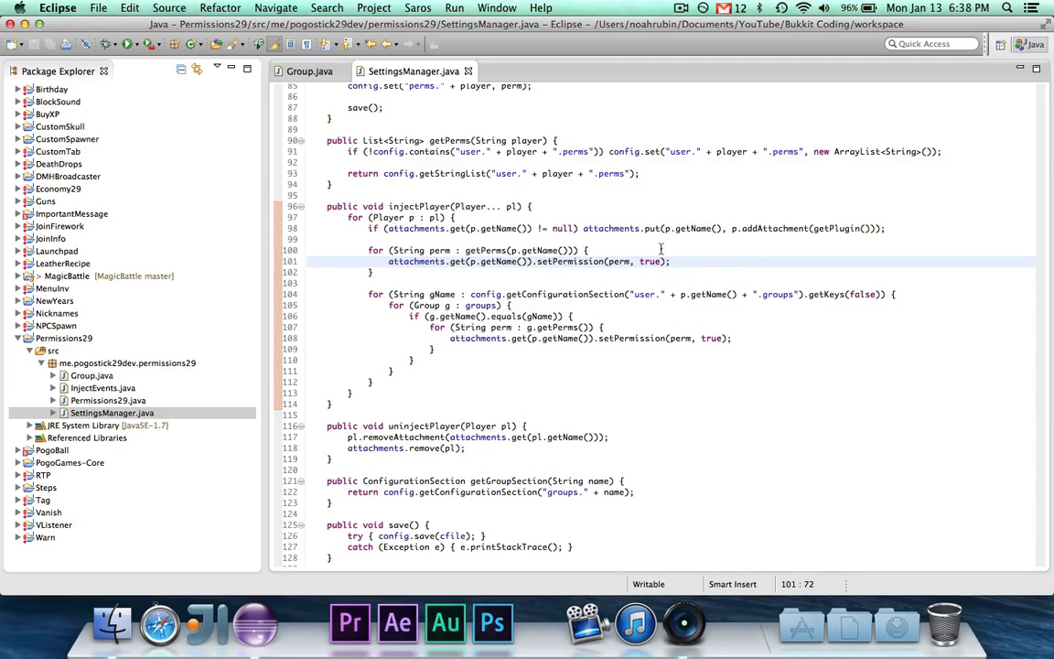
pyautogui.click(933, 293)
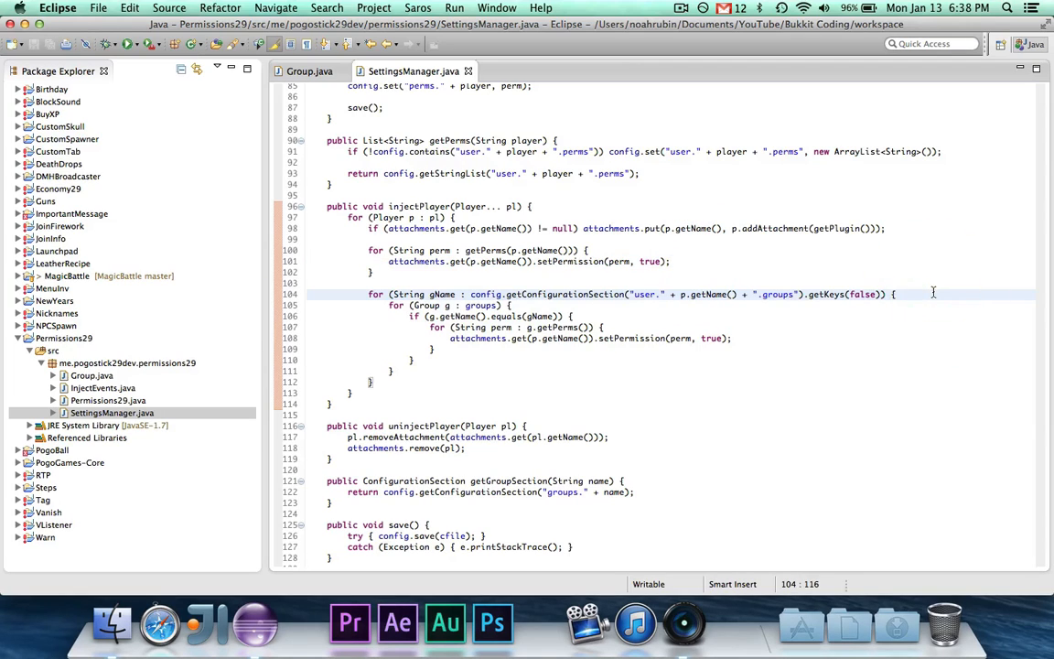
pyautogui.moveTo(695, 311)
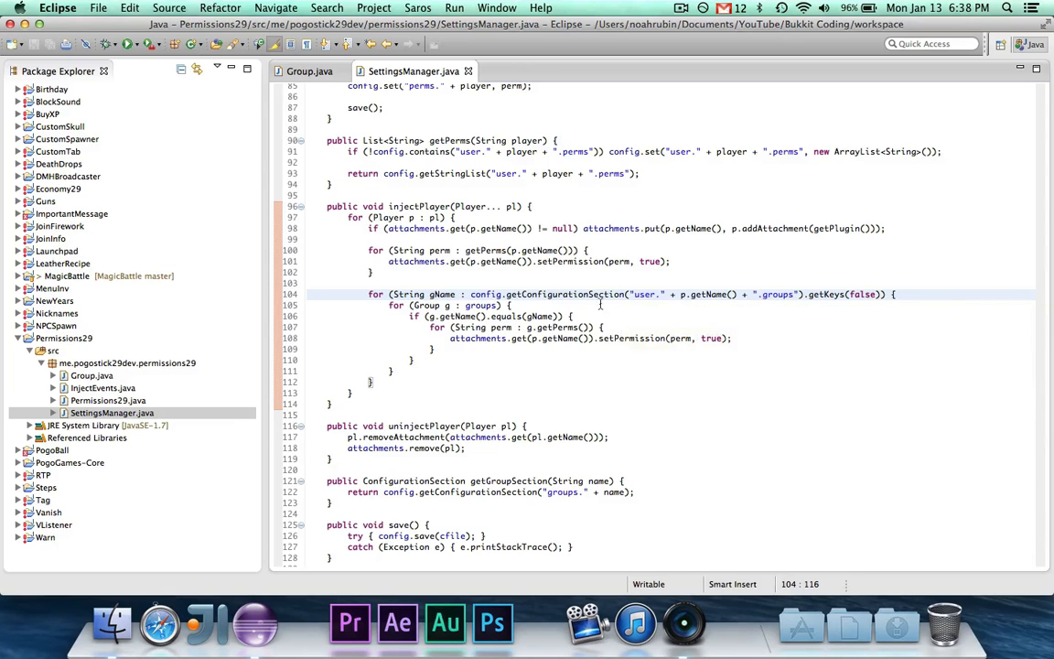
# Review the getStringList("user.<name>.groups") lookup and the loop granting each group permission
pyautogui.scroll(3)
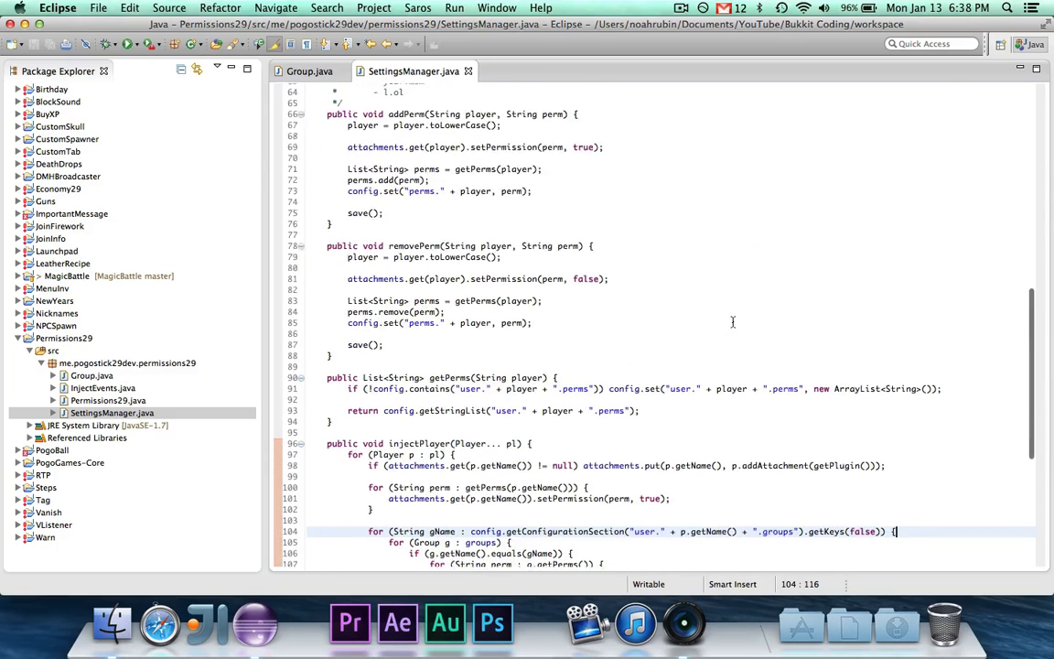
pyautogui.scroll(-3)
pyautogui.write('StringLis')
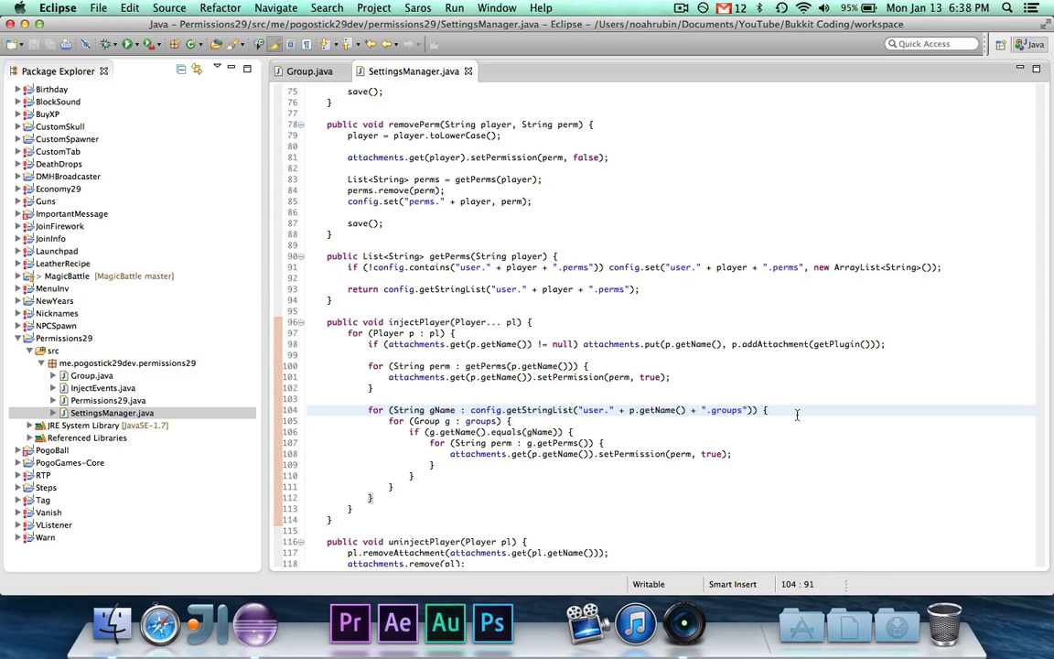
pyautogui.click(513, 421)
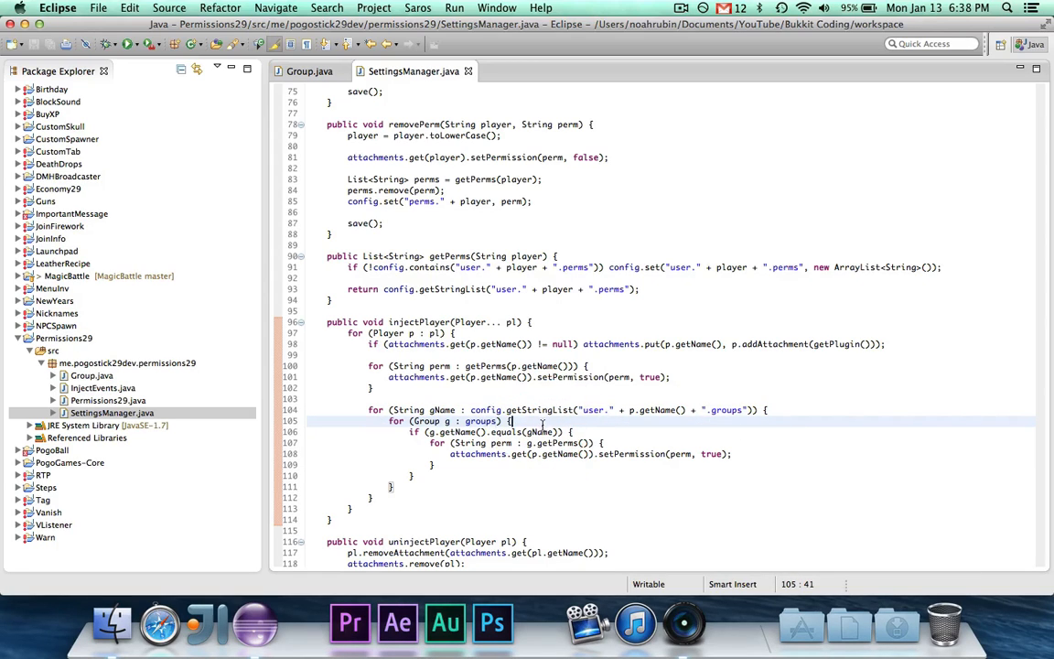
pyautogui.click(522, 432)
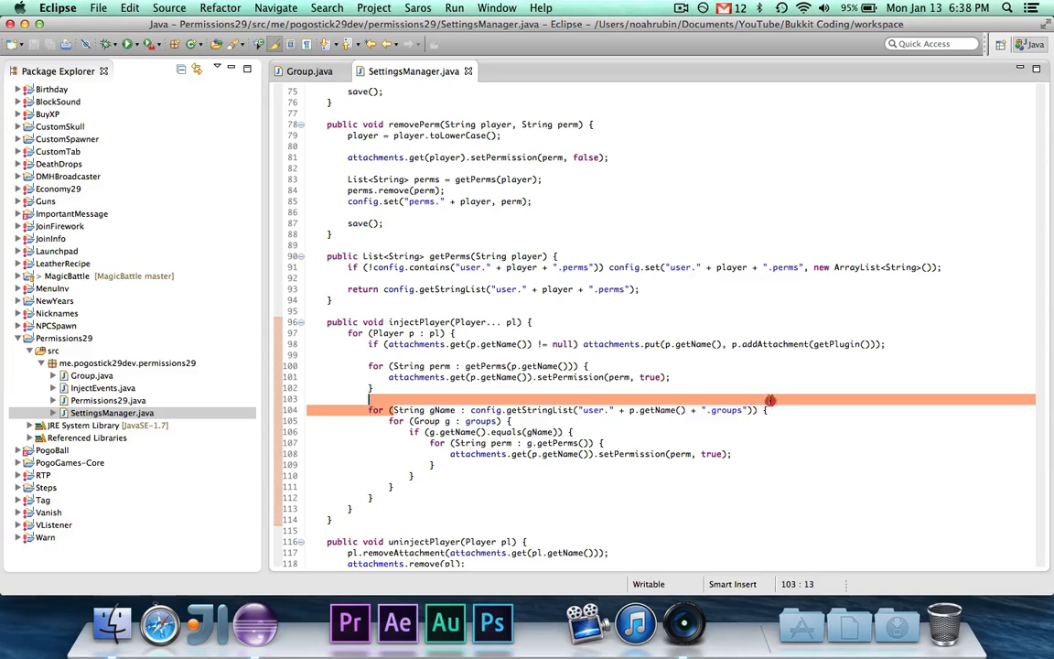
pyautogui.click(765, 410)
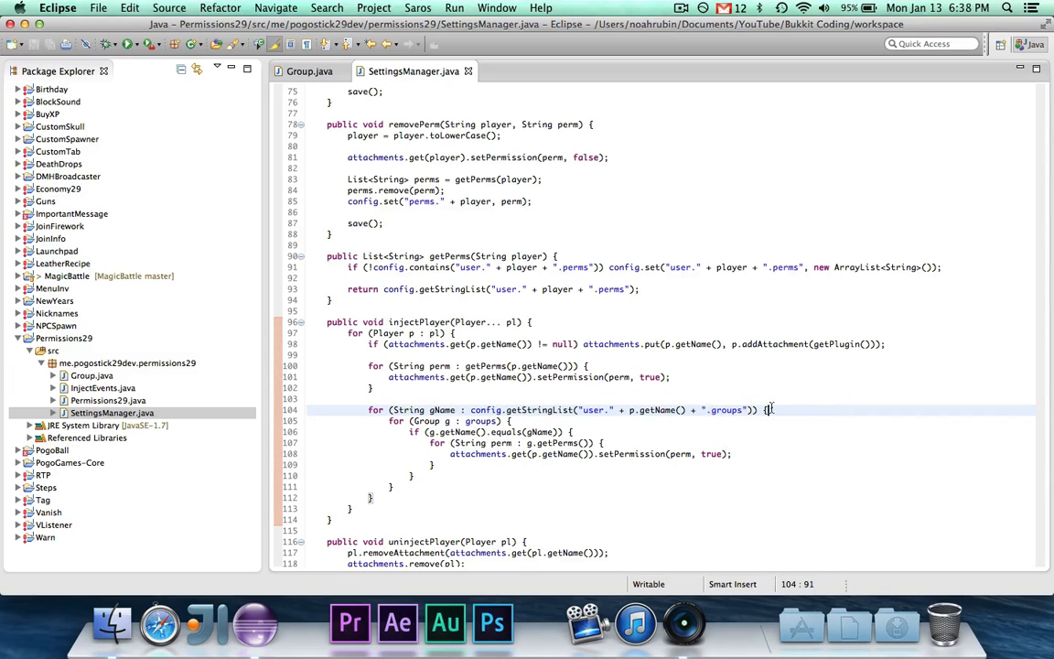
pyautogui.click(500, 442)
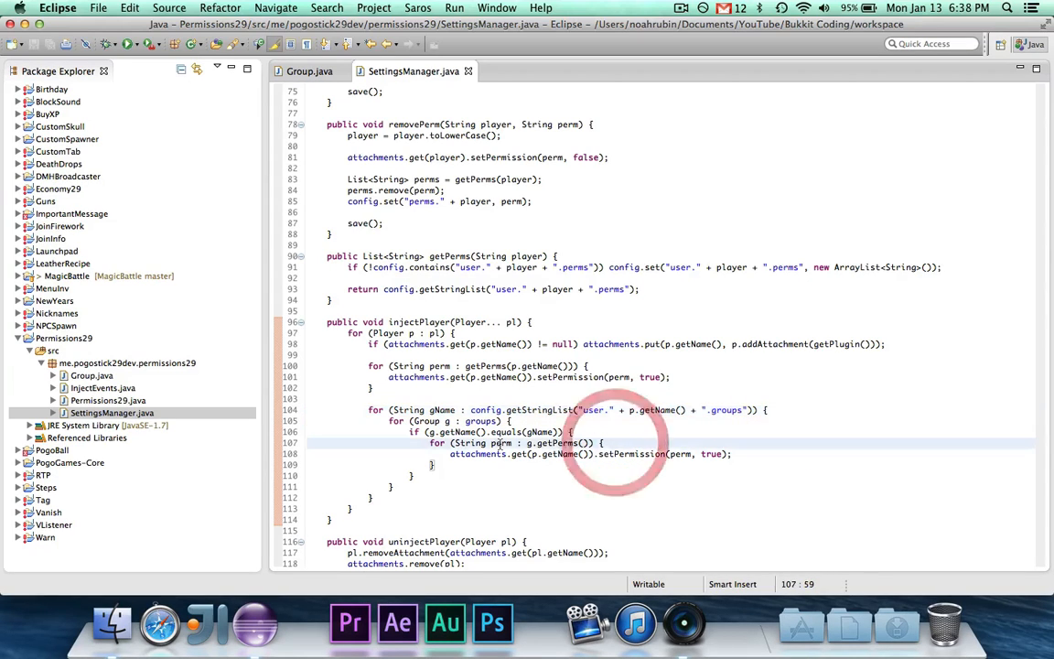
pyautogui.click(461, 465)
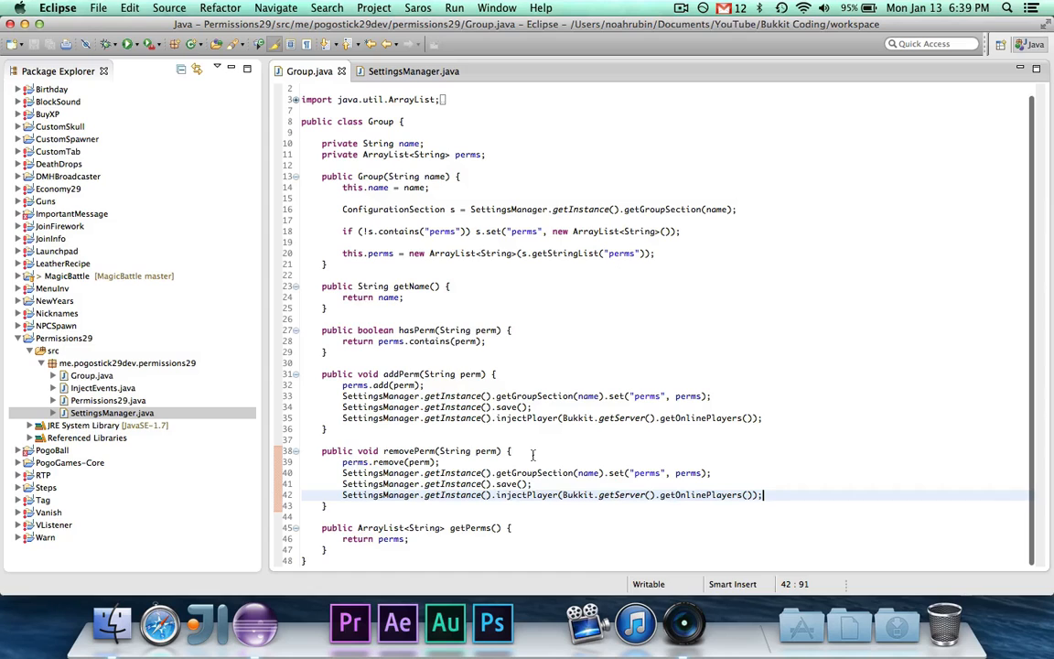
# Return to SettingsManager.java's injectPlayer and review the nested group-permission loops and setup code
pyautogui.click(413, 71)
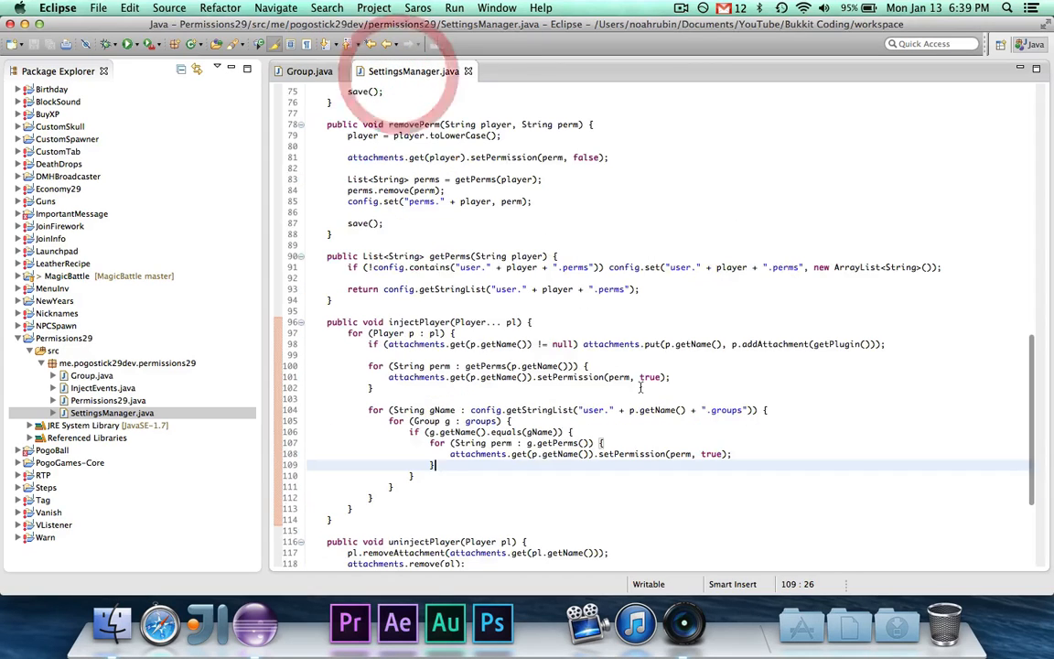
pyautogui.click(592, 322)
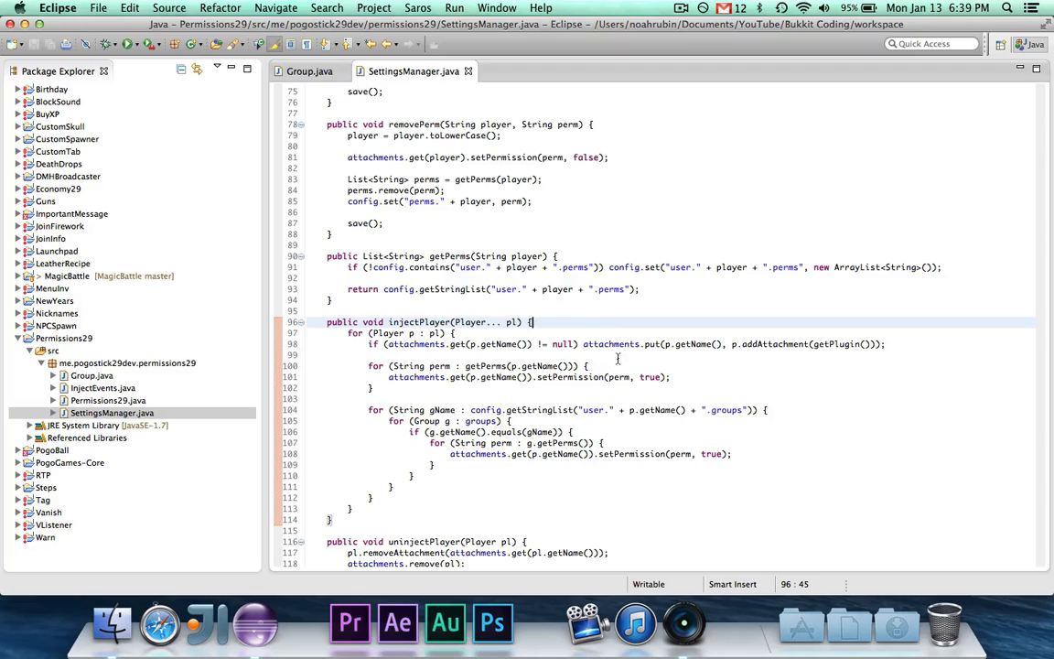
pyautogui.moveTo(736, 368)
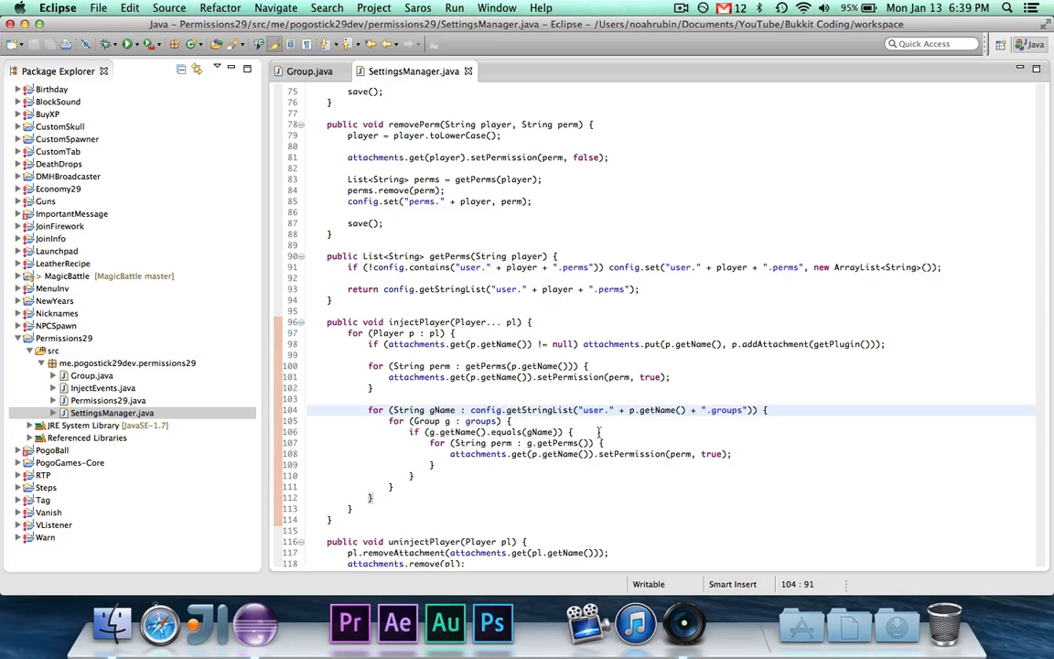
pyautogui.click(331, 454)
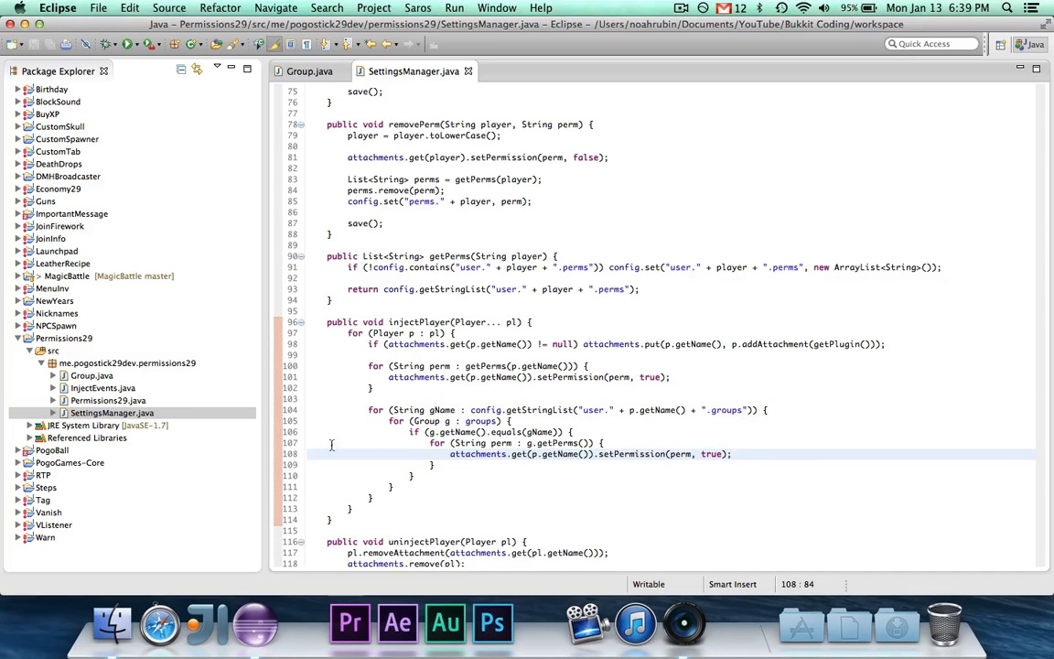
pyautogui.scroll(-3)
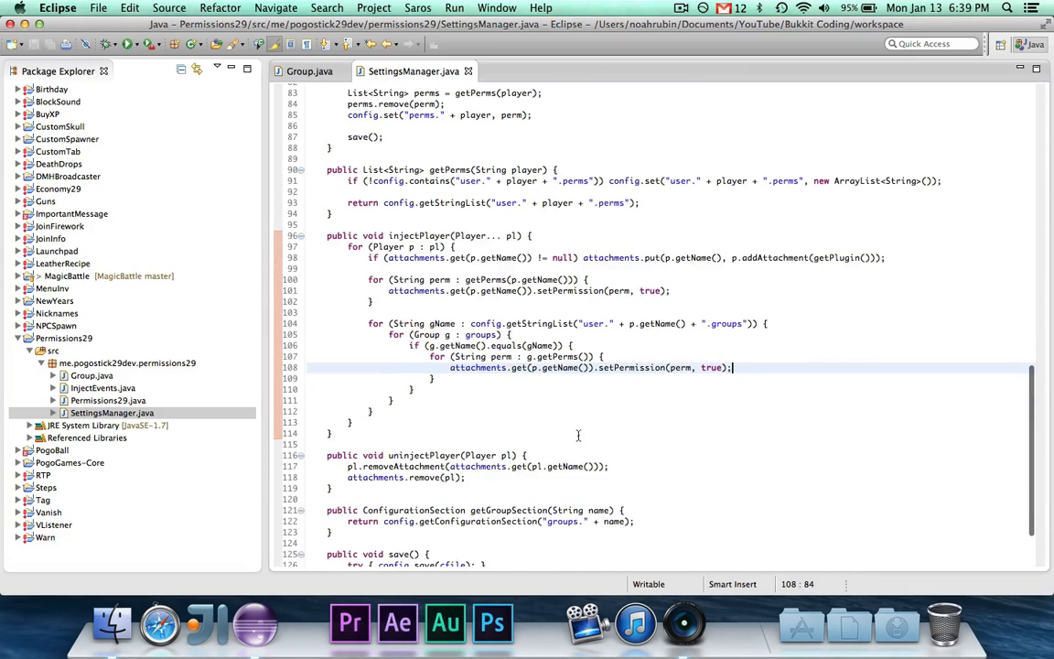
pyautogui.moveTo(569, 468)
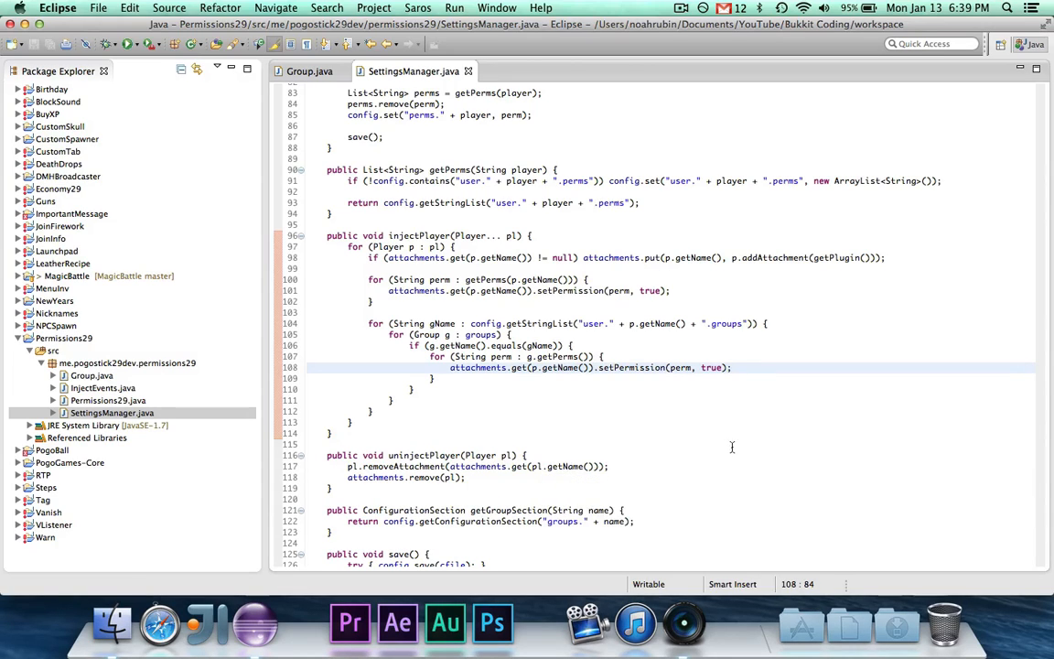
pyautogui.moveTo(701, 446)
pyautogui.write('.getName()')
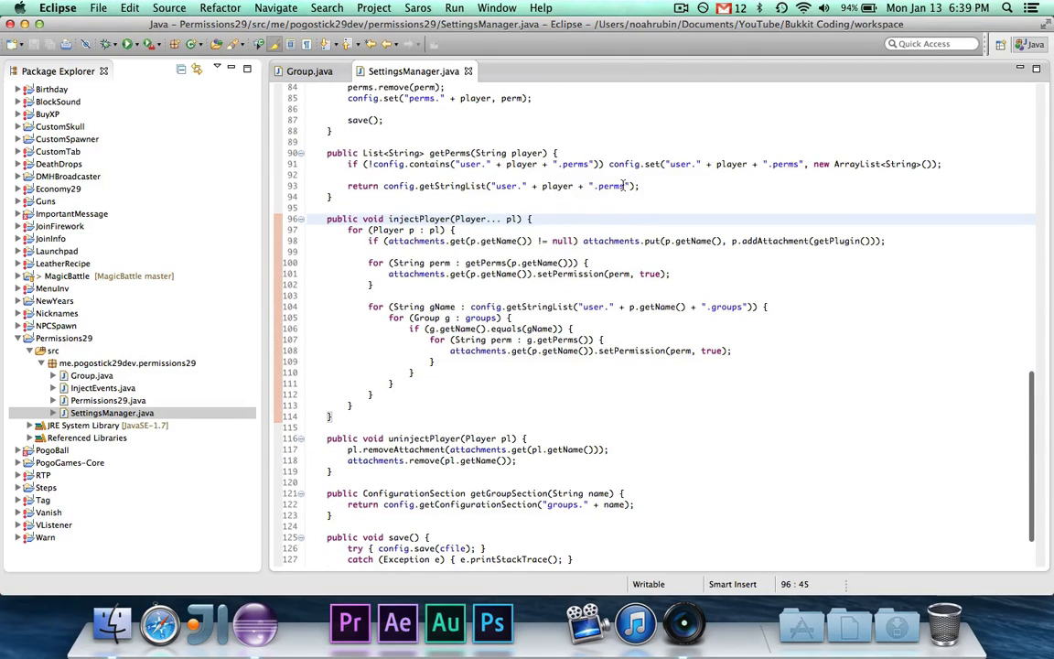
pyautogui.scroll(3)
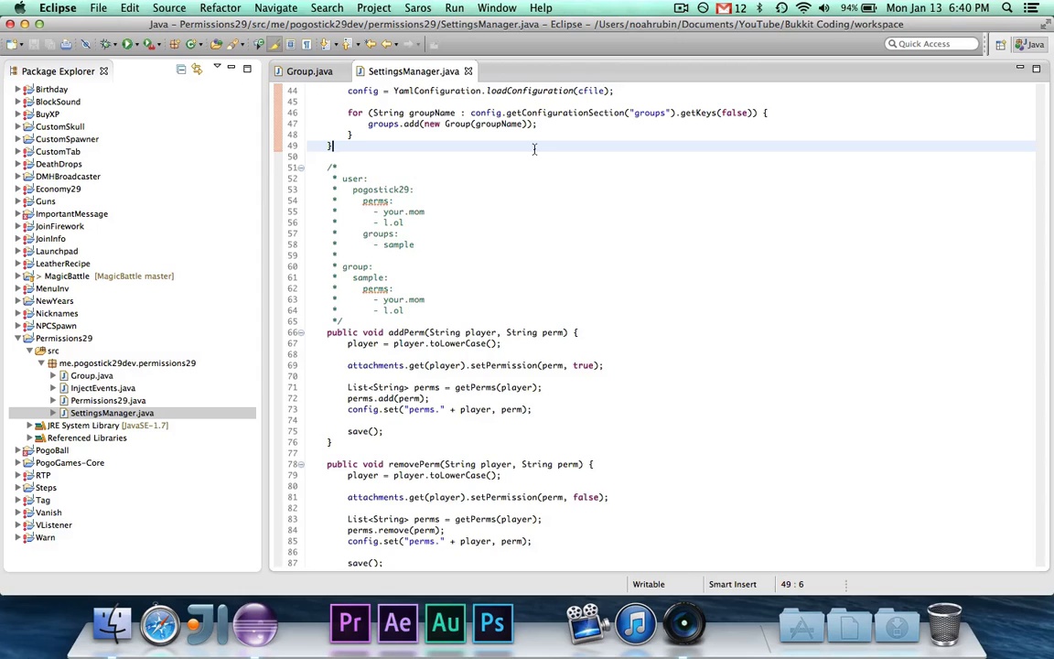
# Open the Permissions29 main class showing onEnable above which the comment will go
pyautogui.scroll(3)
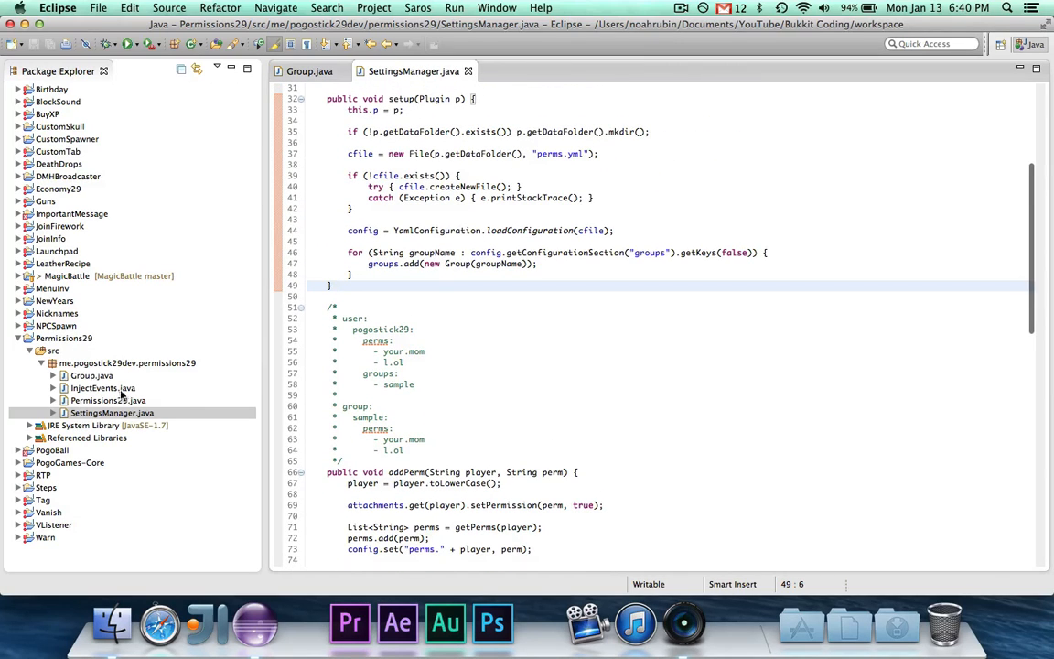
pyautogui.click(683, 7)
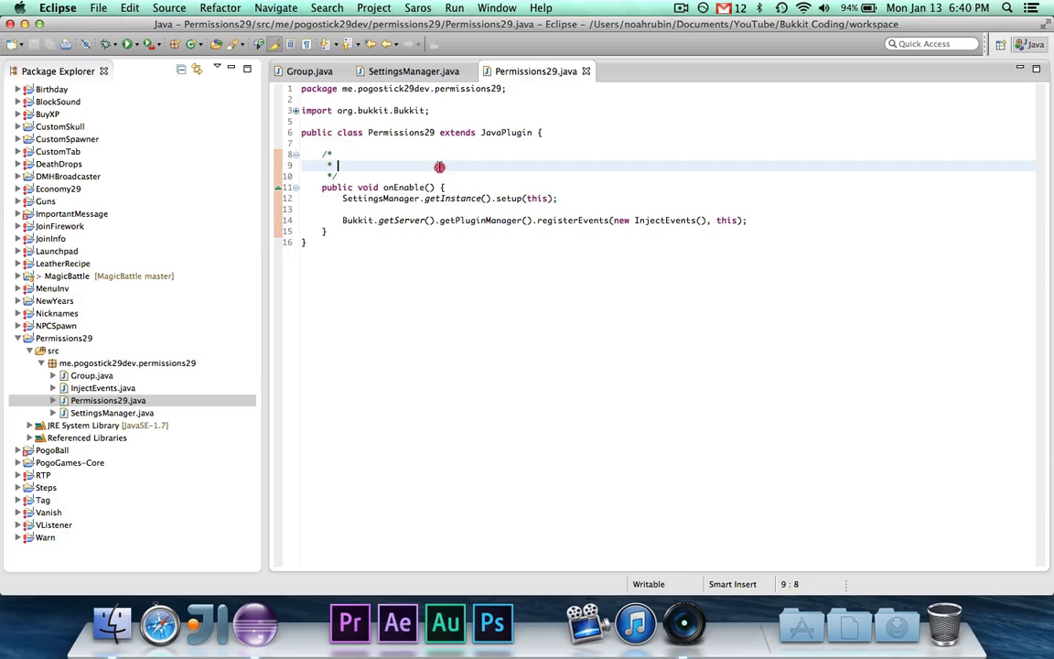
# Write the 'perm add (user | group) <name> <perm>' command line in the comment
pyautogui.write('perm')
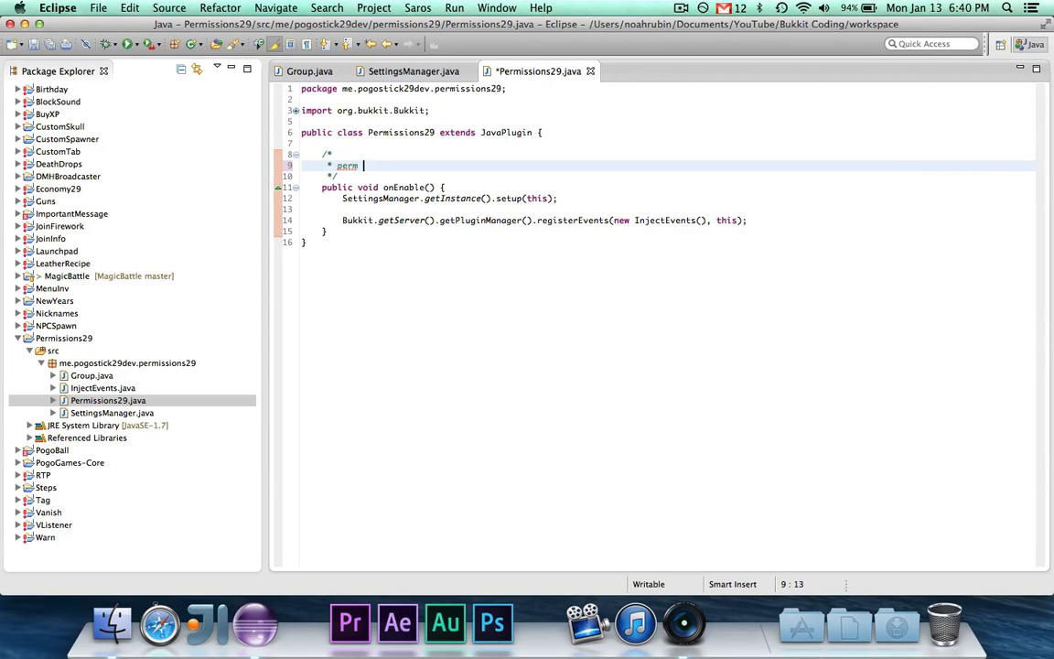
pyautogui.write('add <perm> <')
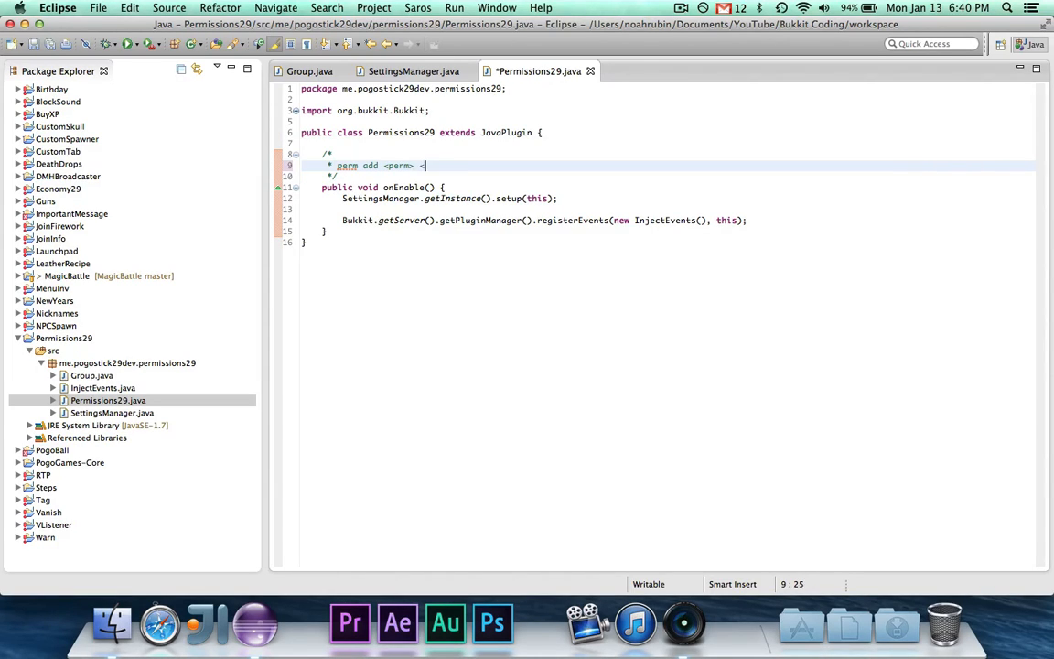
pyautogui.write('[group]')
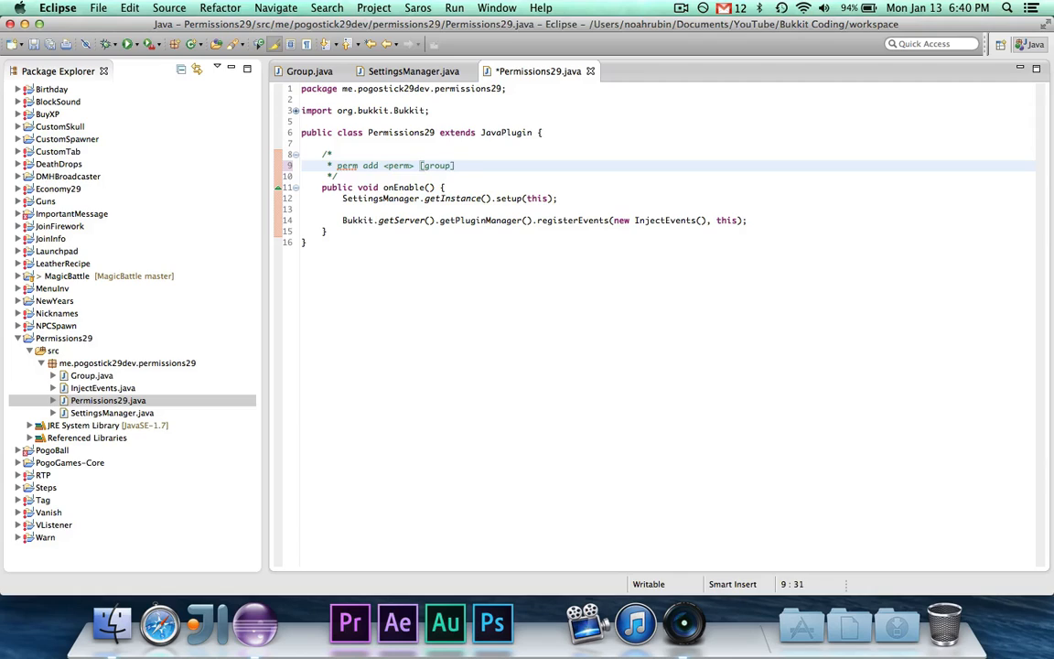
pyautogui.write('- perm add Po')
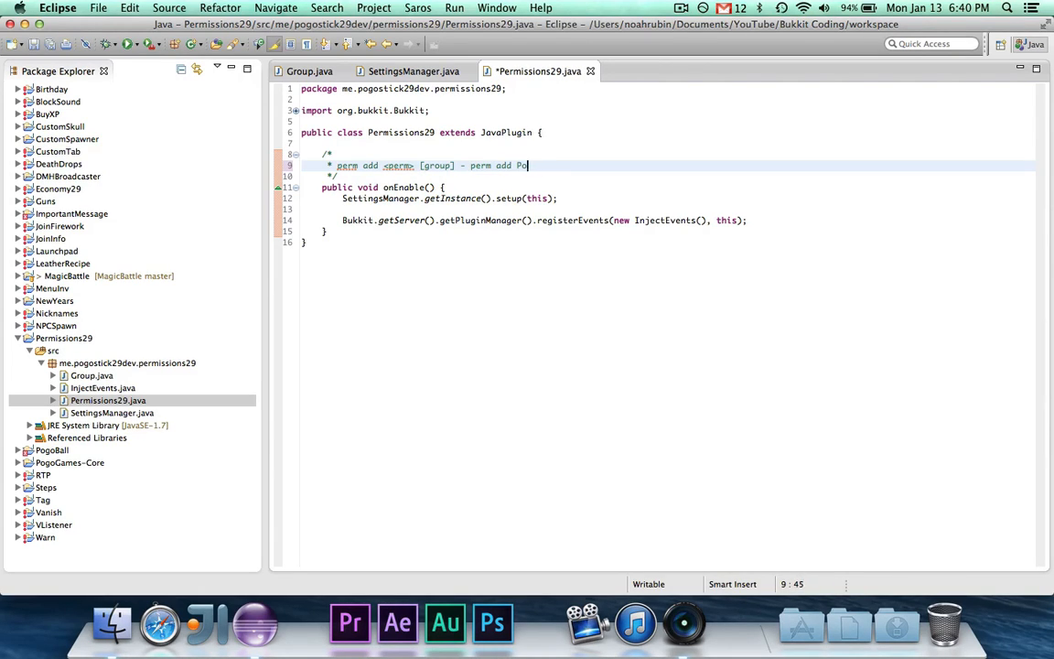
pyautogui.press('Backspace')
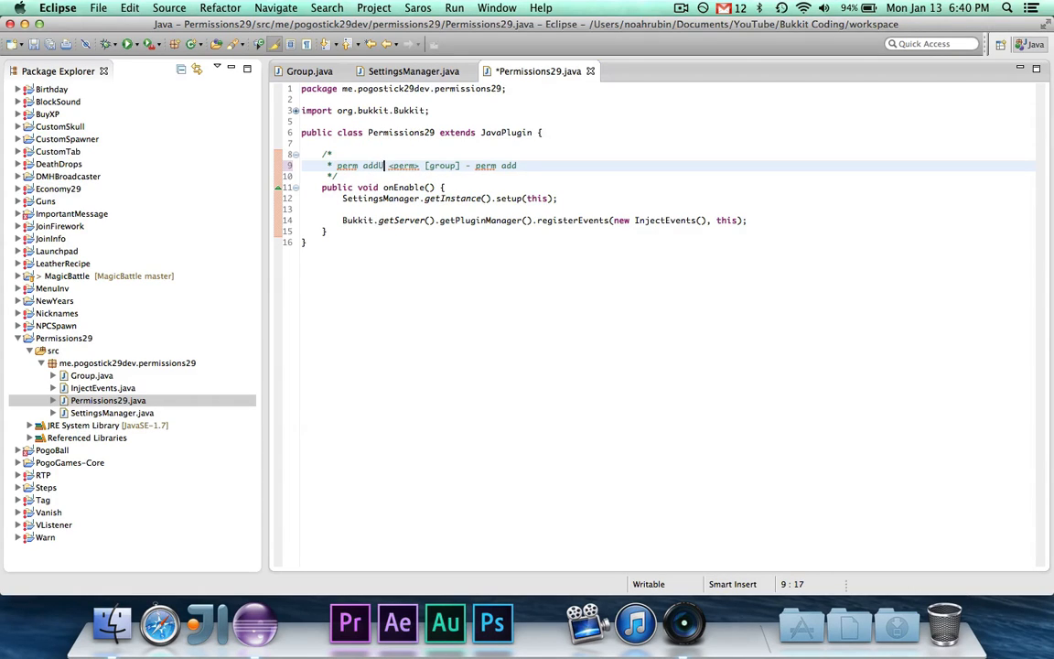
pyautogui.write('ser>')
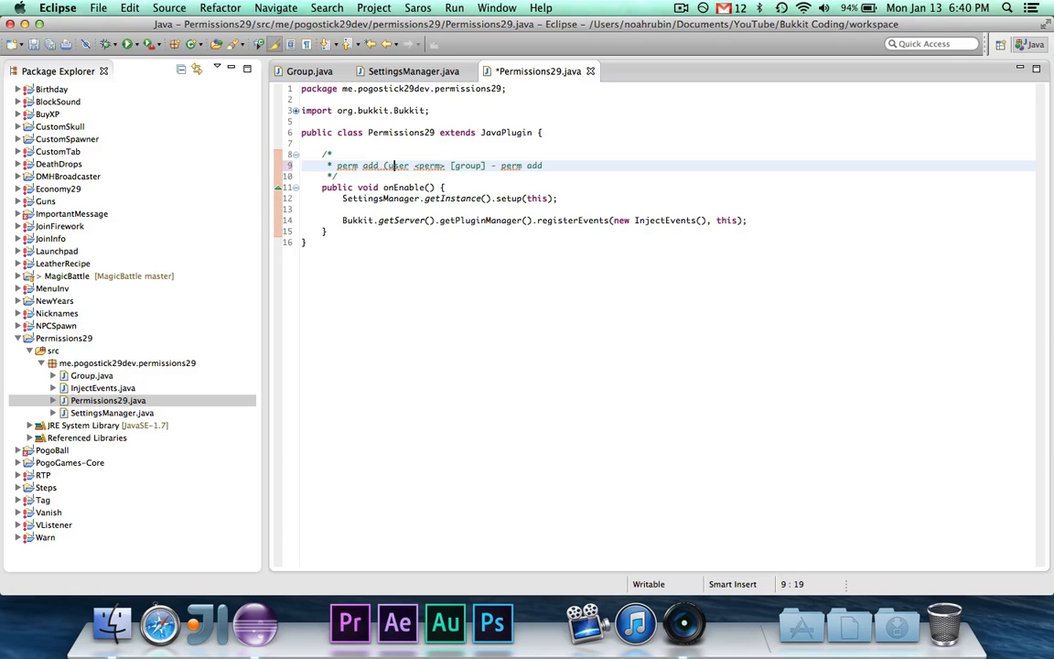
pyautogui.write('(user | group]')
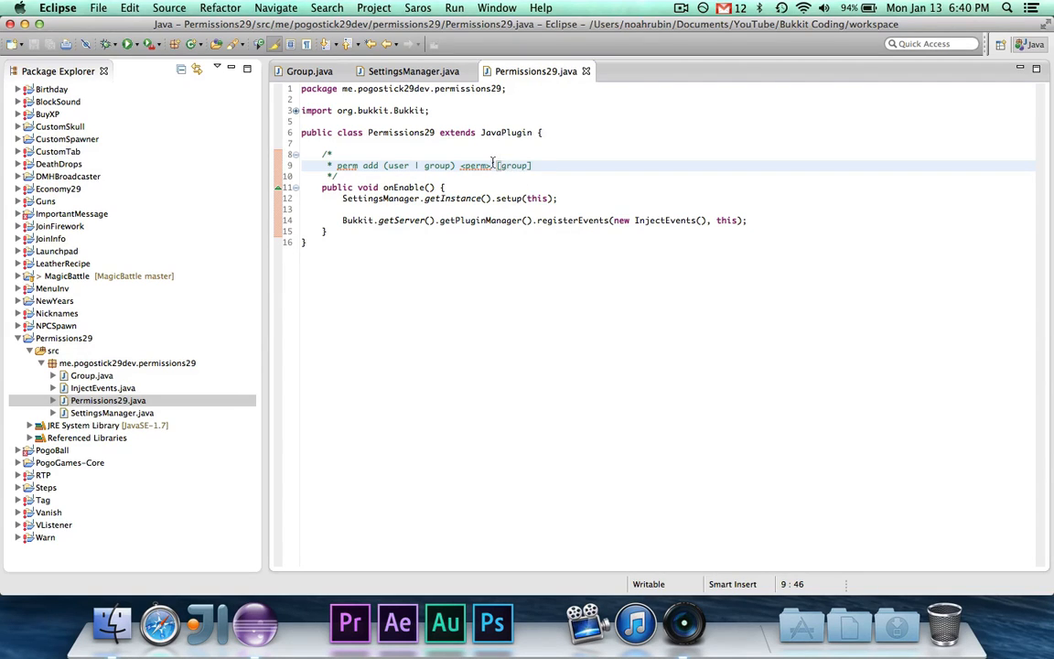
pyautogui.press('Backspace')
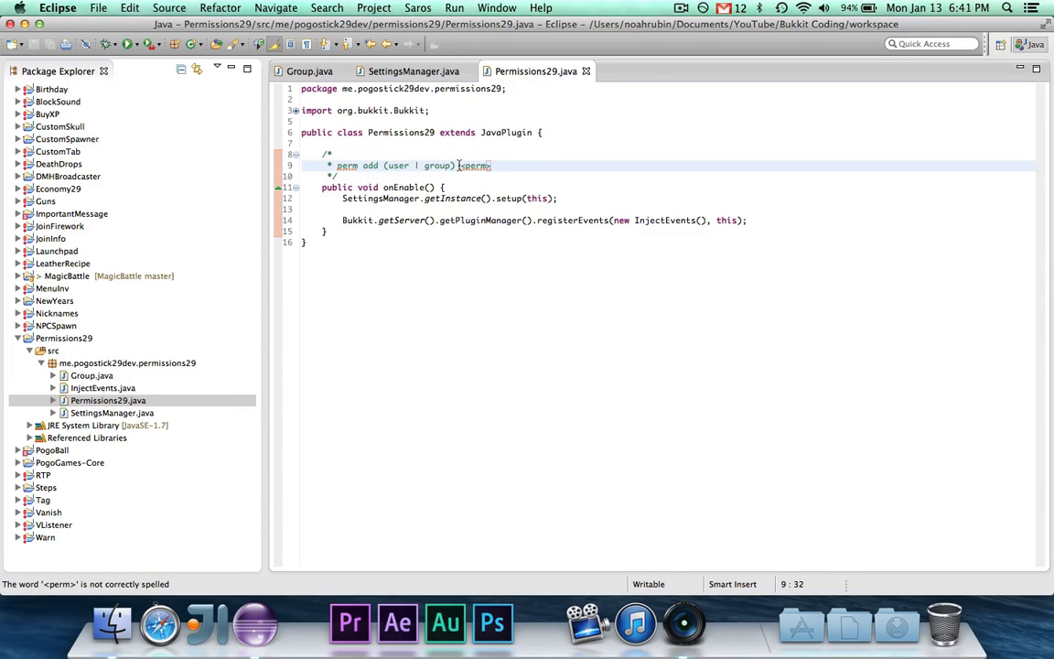
pyautogui.write('<name> <')
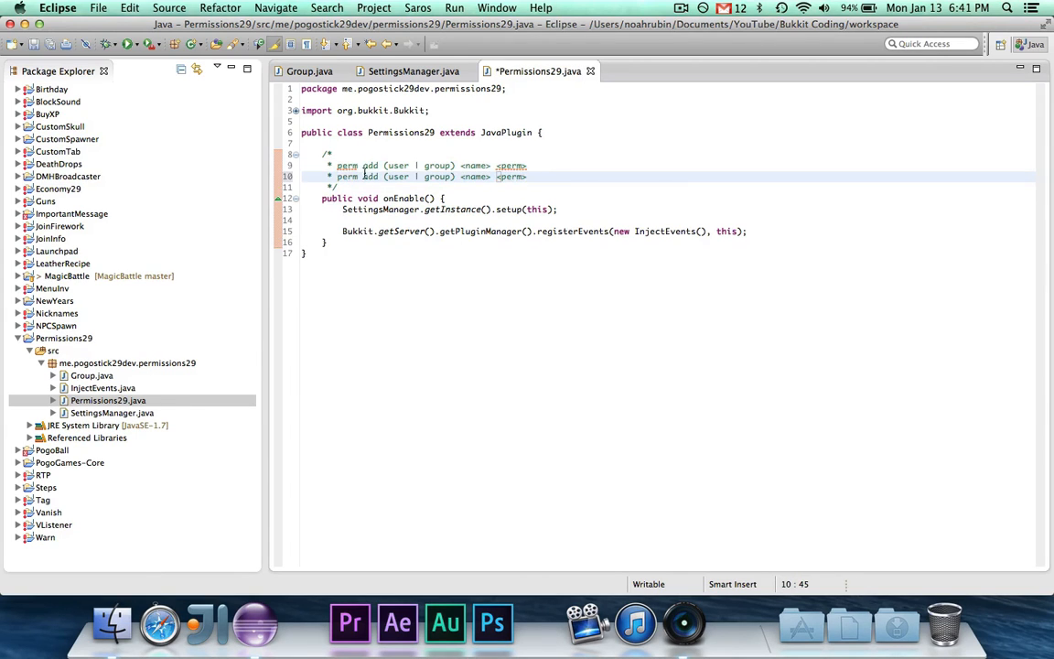
# Turn the duplicated line into 'perm remove (user | group) <name> <perm>'
pyautogui.write('remove')
pyautogui.write('* perm')
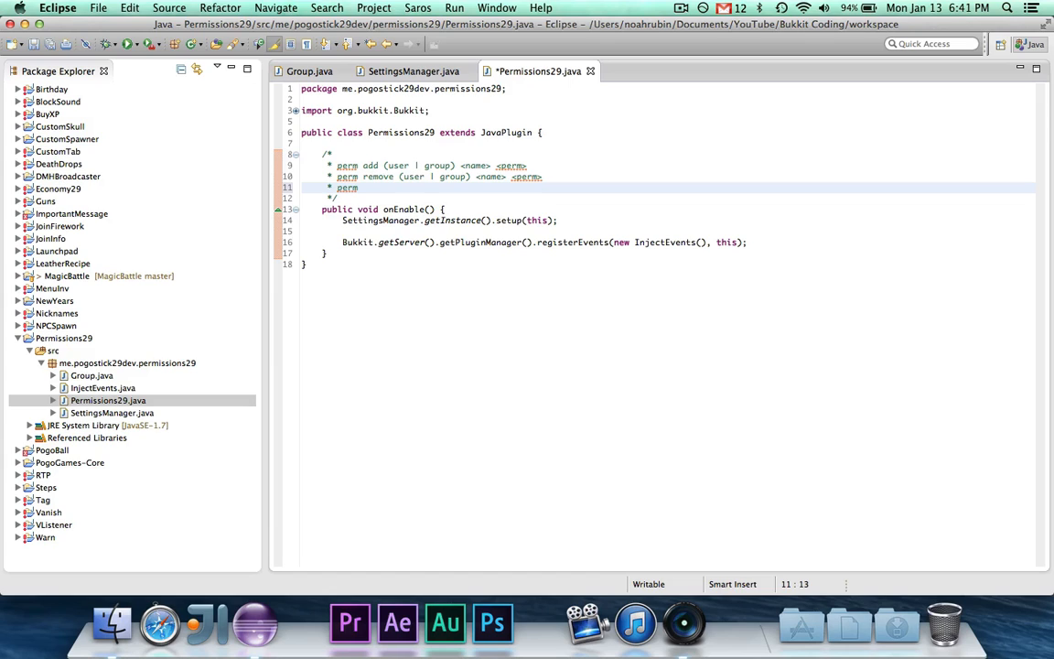
# Add 'perm group <name> -> list group perms' and the group add/remove <user> lines
pyautogui.write('group')
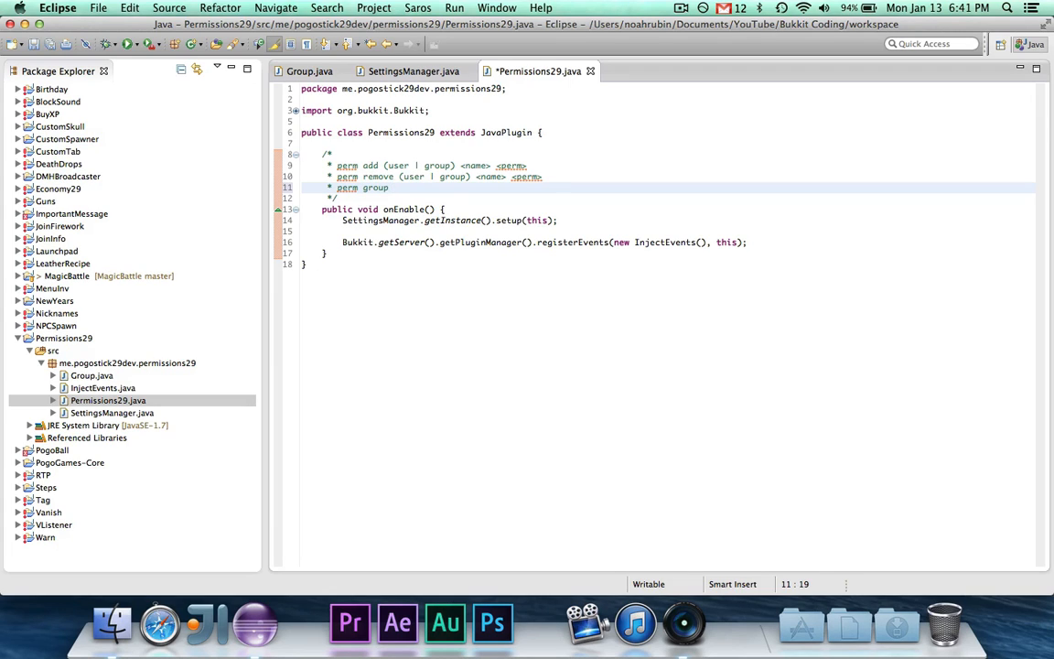
pyautogui.write('<name> ->')
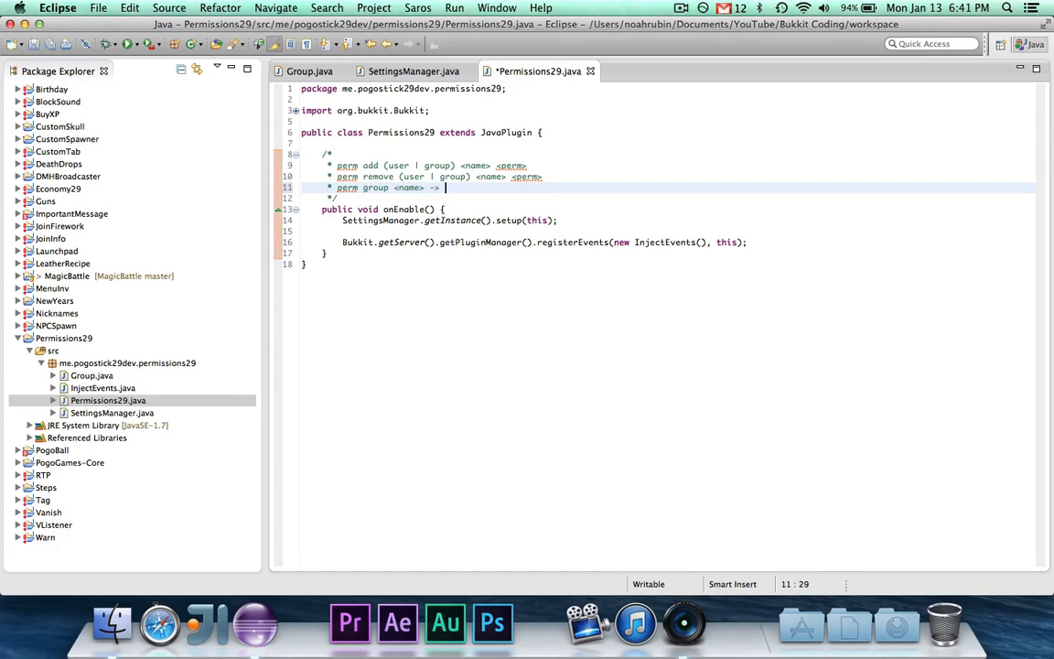
pyautogui.write('list group perms')
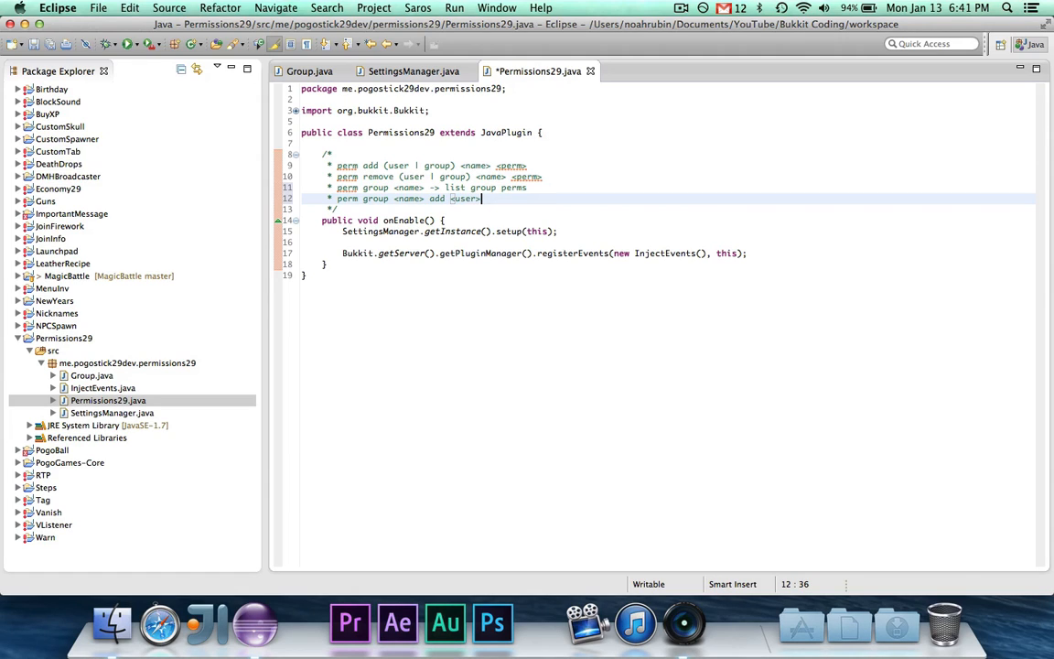
pyautogui.press('Return')
pyautogui.write('* perm group <name> add <user>')
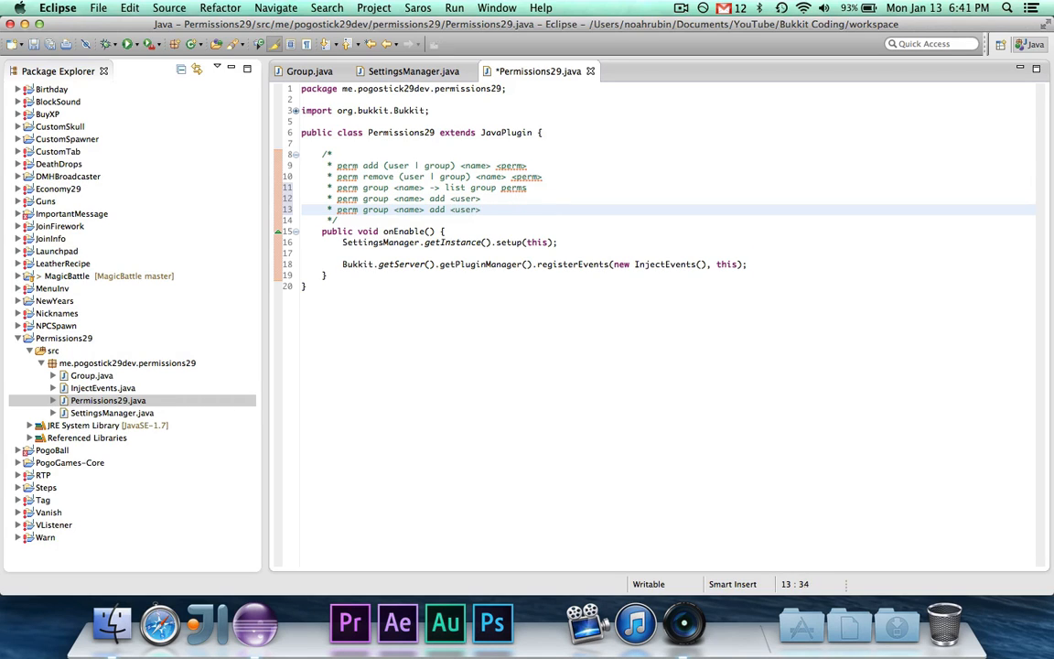
pyautogui.write('remove')
pyautogui.write('* perm user')
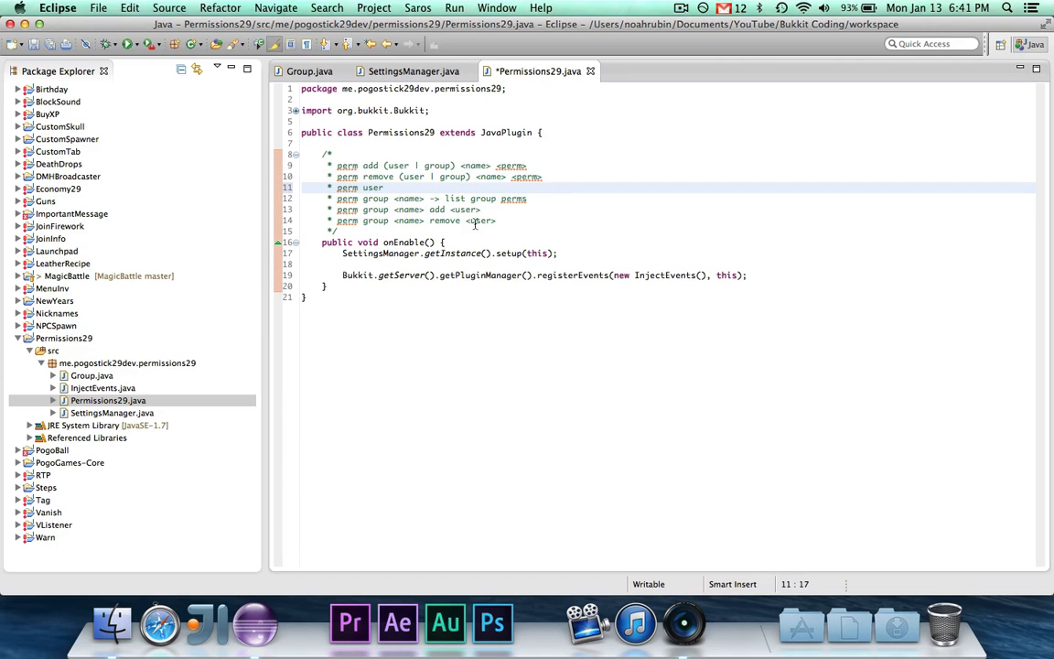
# Add 'perm user <name> -> list user perms' and save Permissions29.java
pyautogui.write('<name> ->')
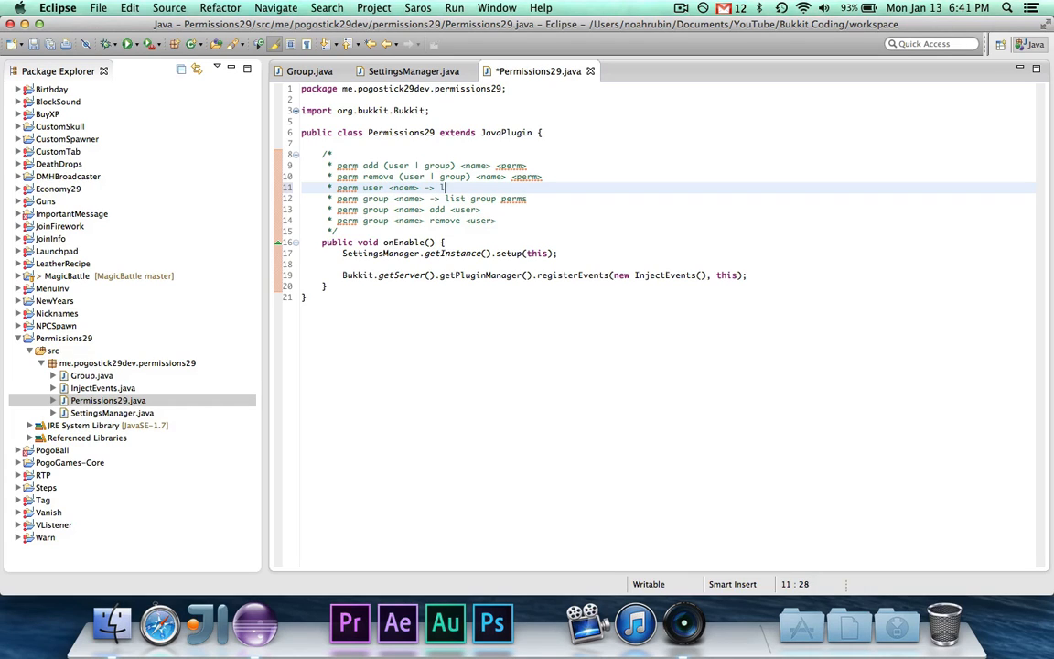
pyautogui.write('list user perms')
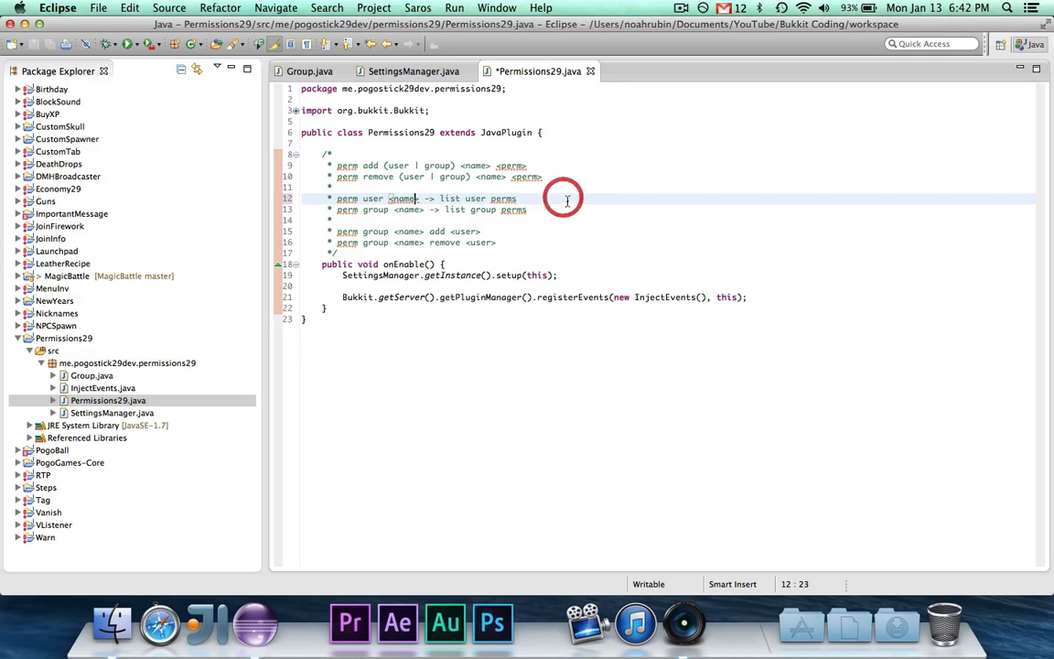
pyautogui.click(384, 209)
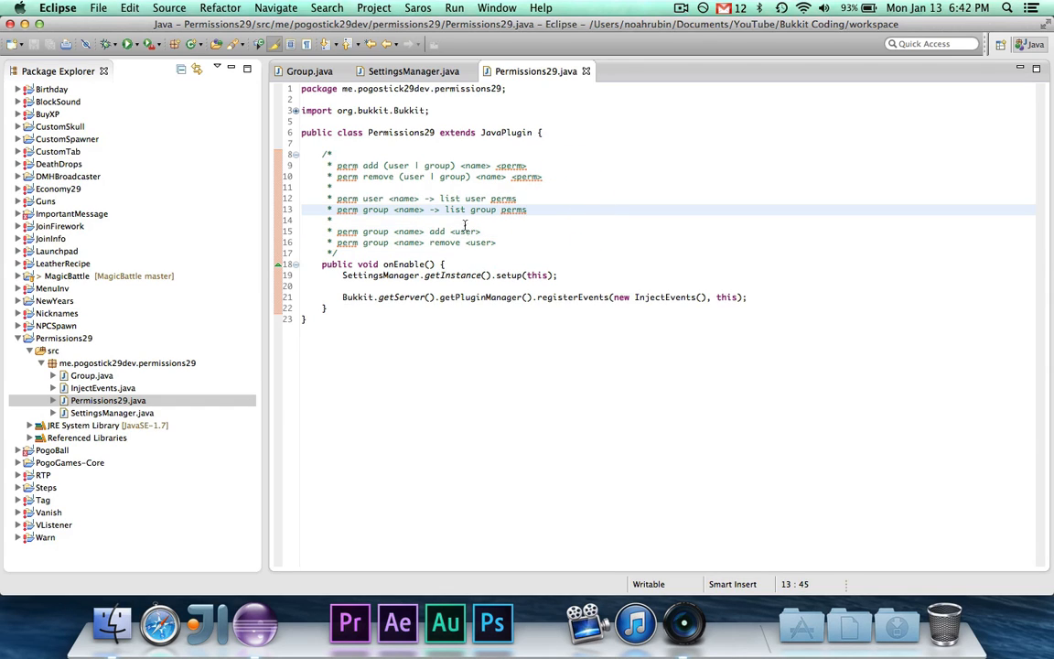
pyautogui.moveTo(543, 245)
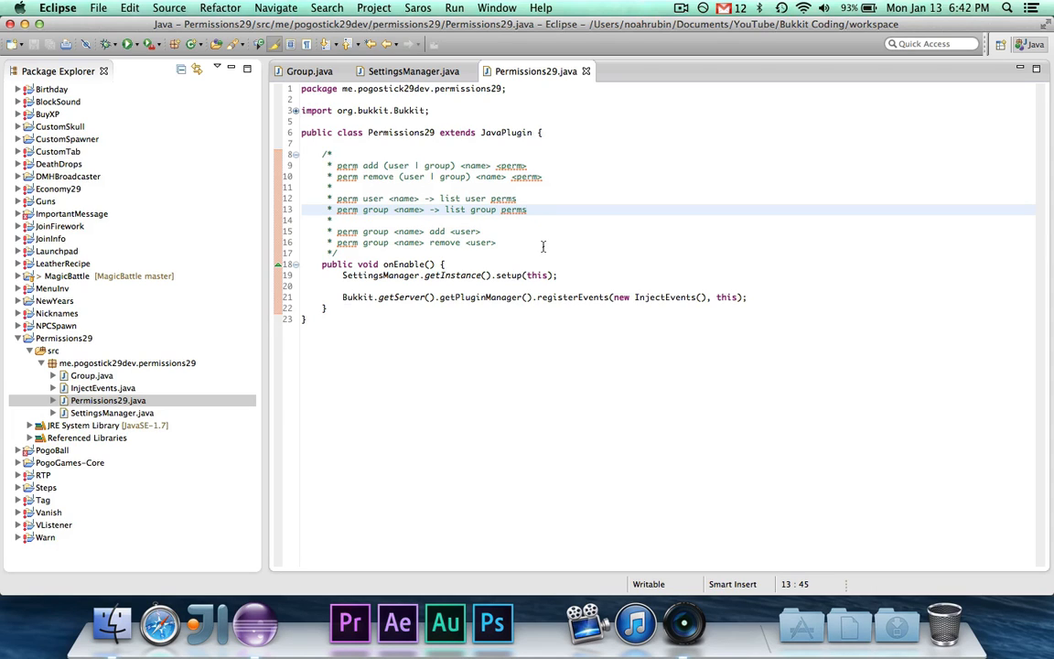